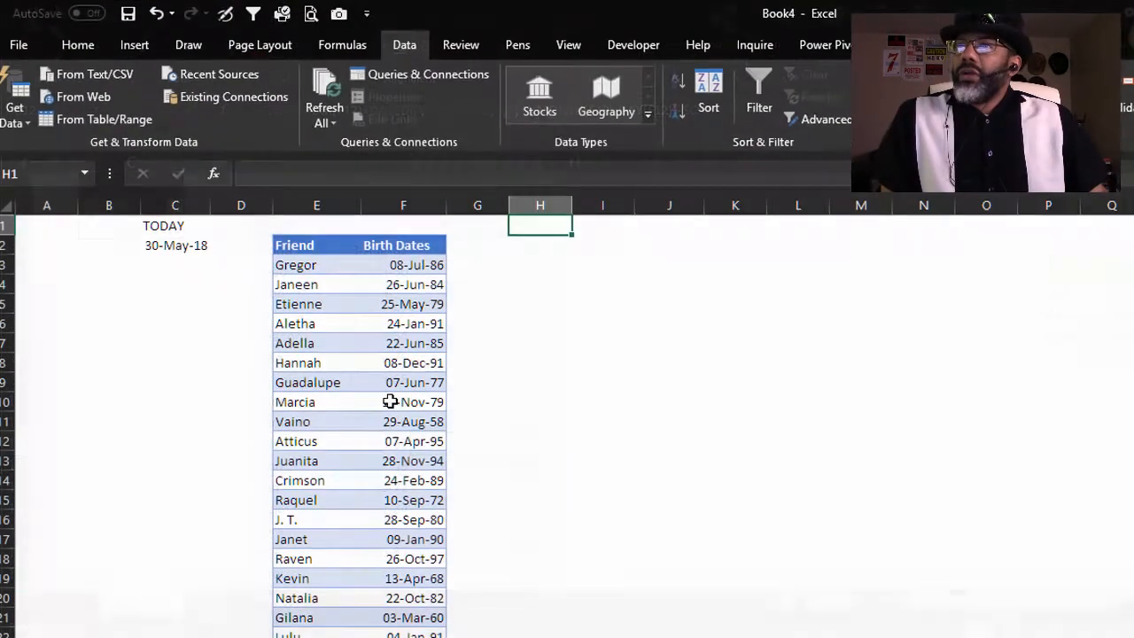
# Load the friends' birth-date table into Power Query and select the Birth Dates column
pyautogui.scroll(-3)
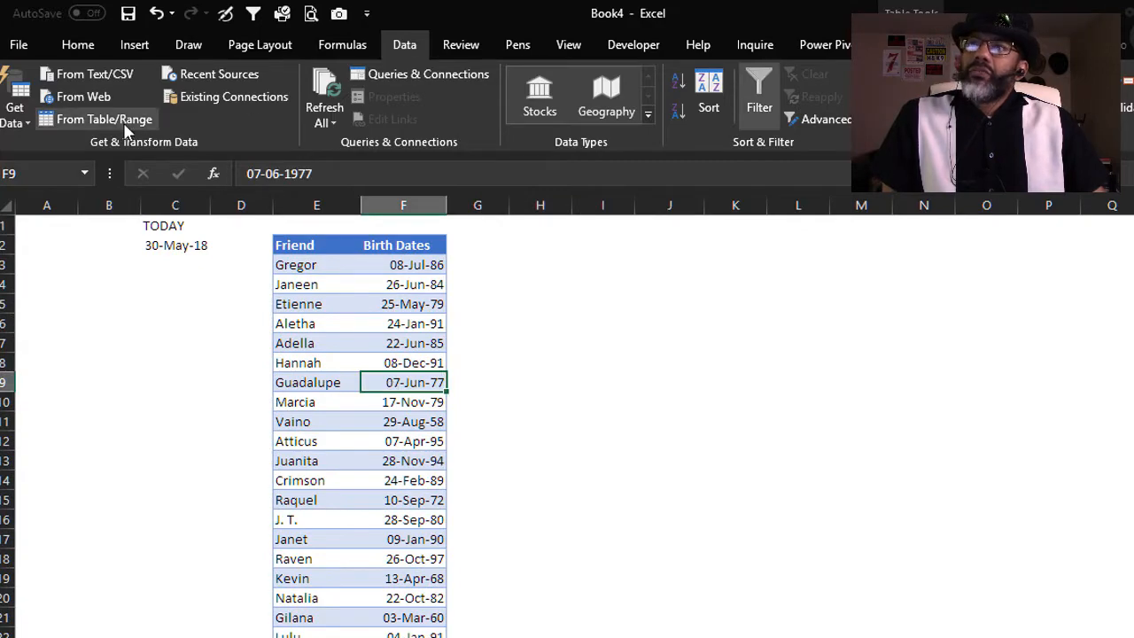
pyautogui.click(104, 119)
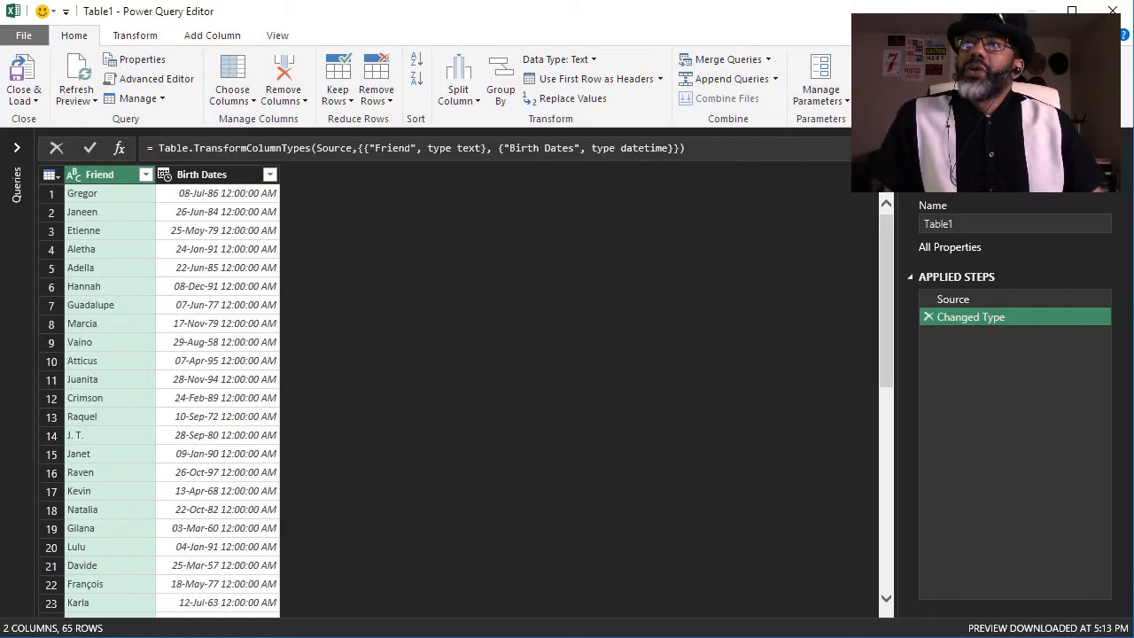
pyautogui.click(165, 173)
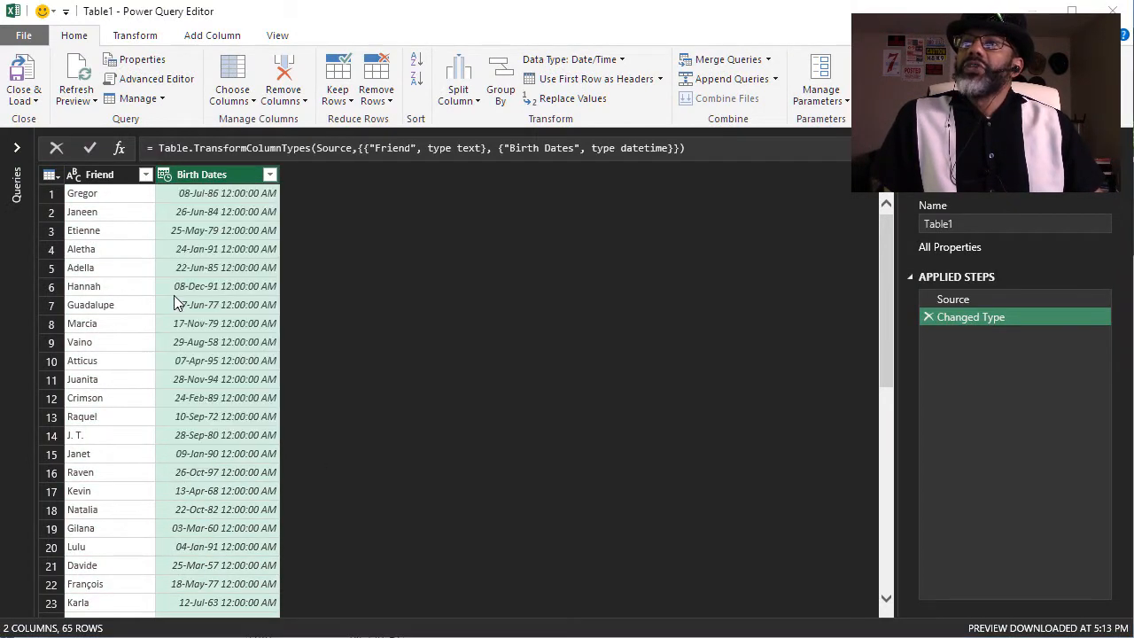
pyautogui.moveTo(743, 502)
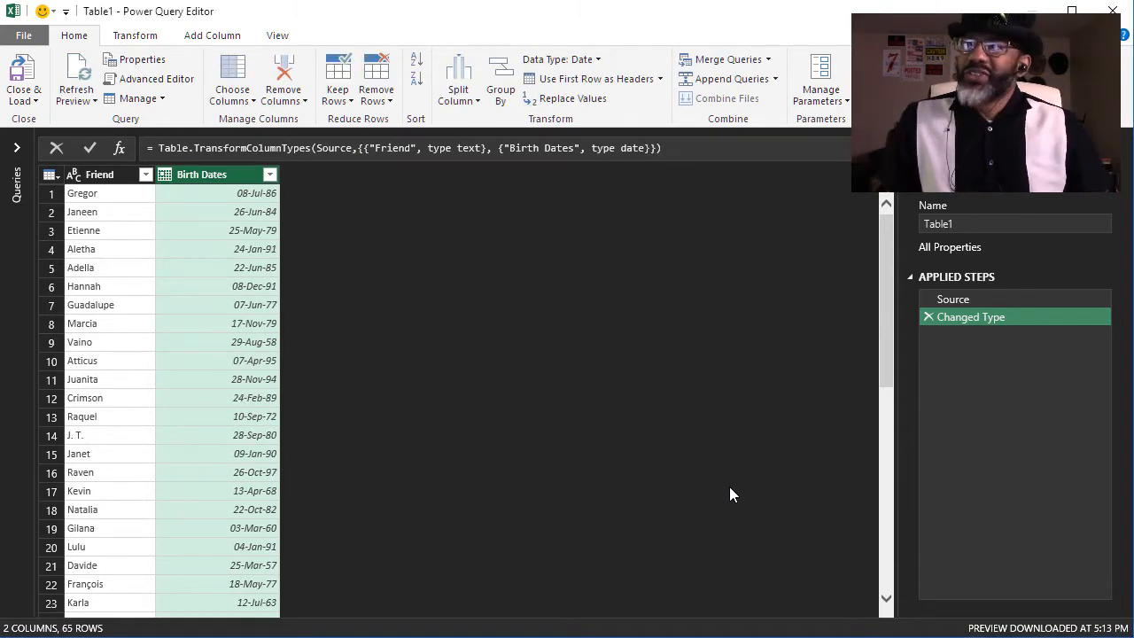
# Add a column from examples showing day-month birthdays like 08-Jul and 26-Jun
pyautogui.click(212, 35)
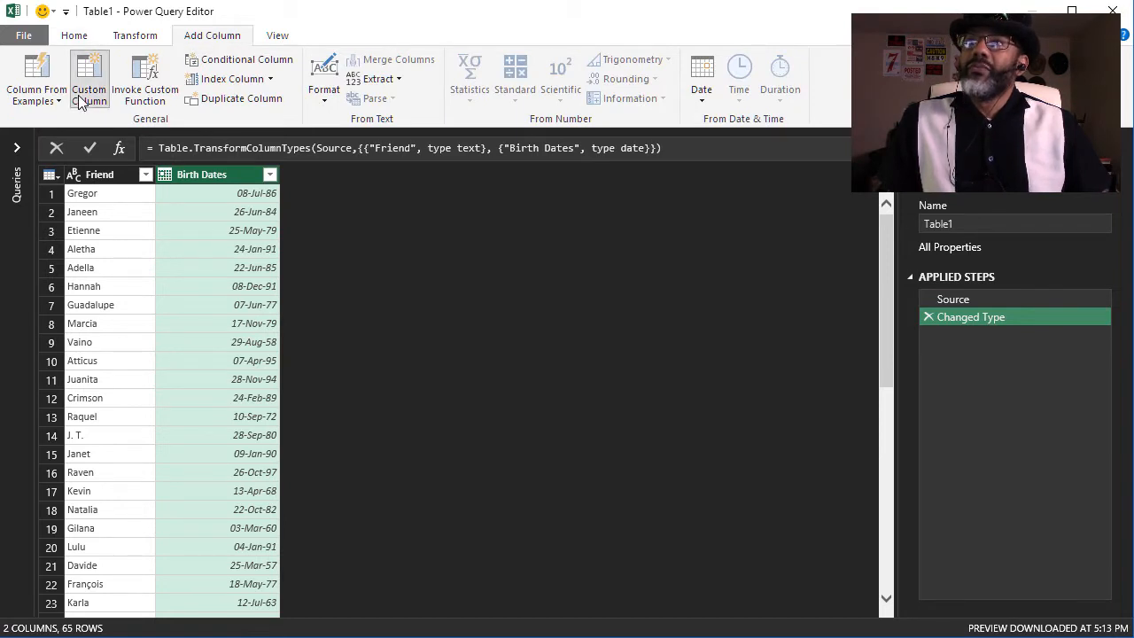
pyautogui.click(37, 79)
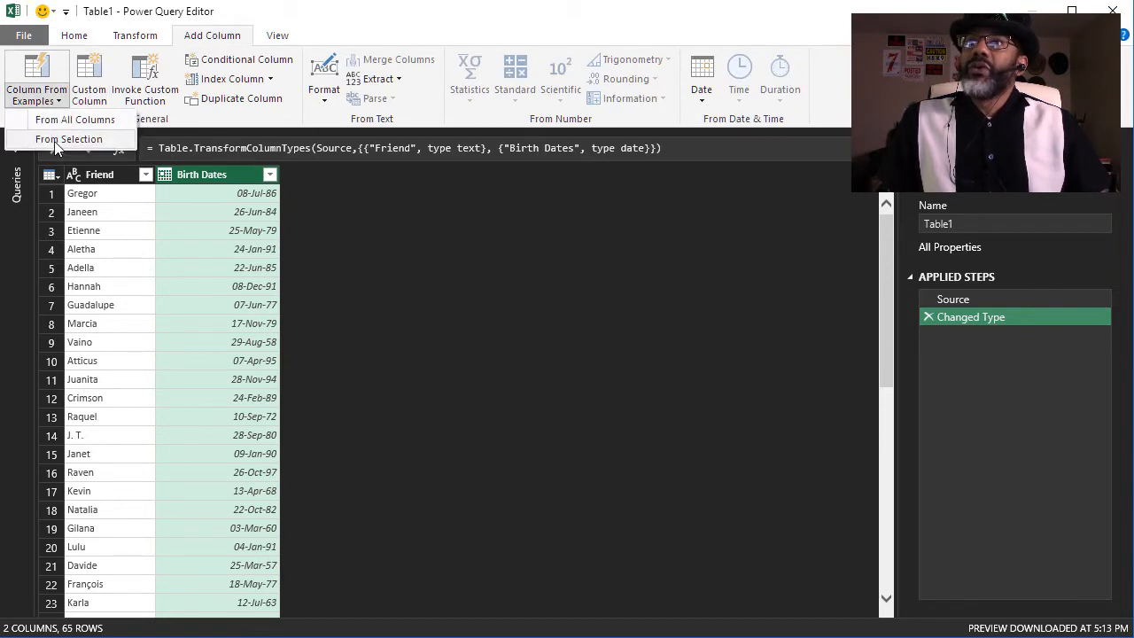
pyautogui.click(69, 139)
pyautogui.write('08-Jul')
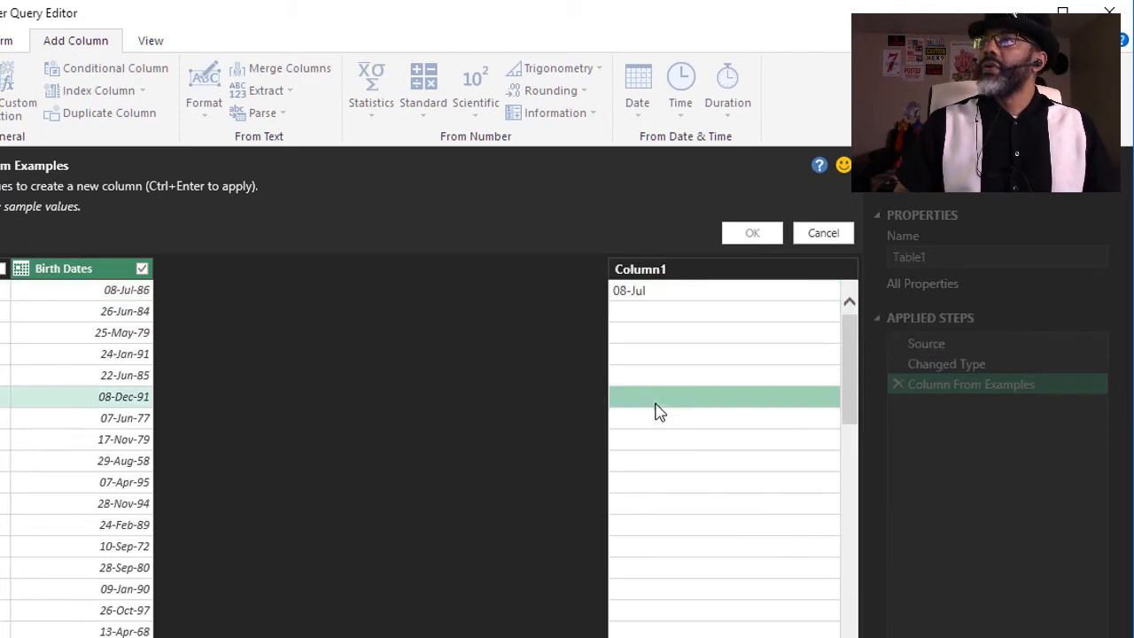
pyautogui.write('26')
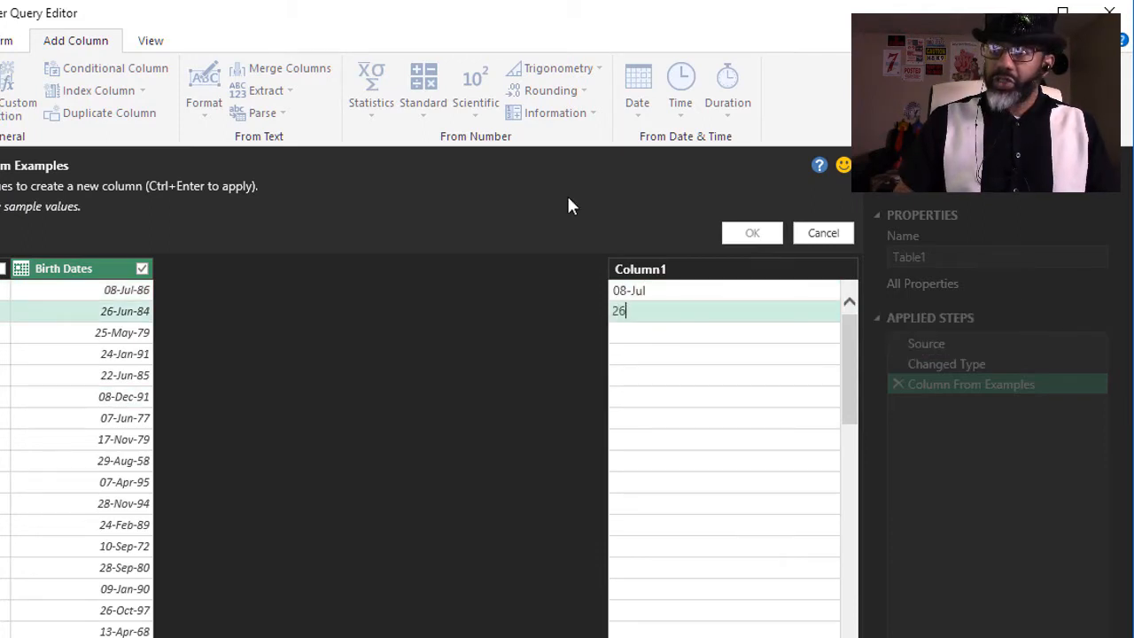
pyautogui.write('-Jun')
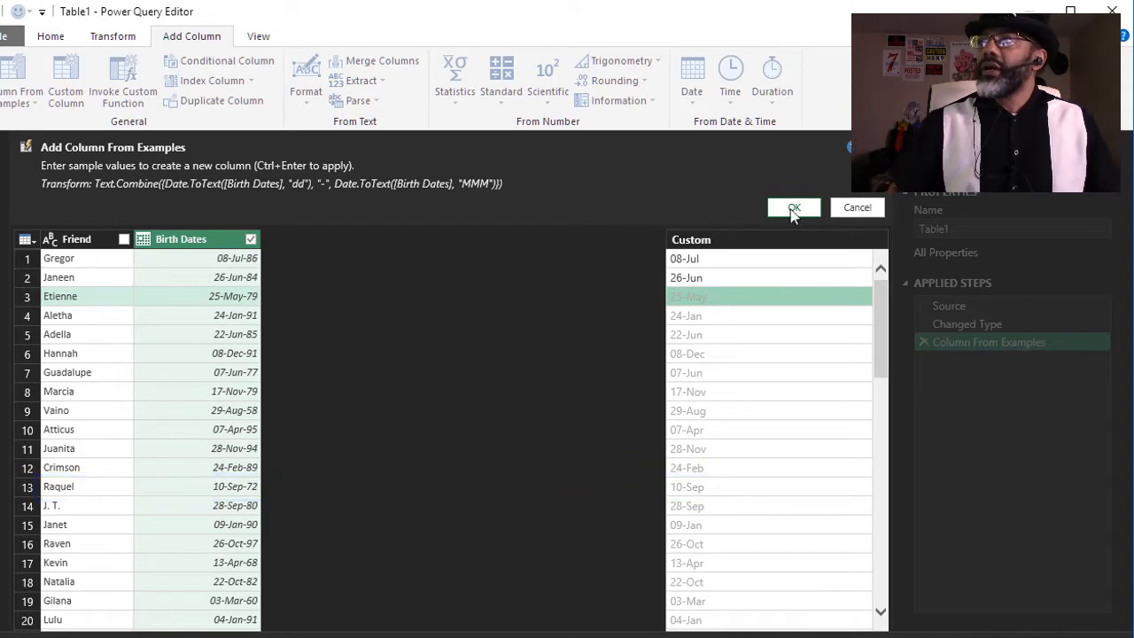
pyautogui.click(794, 207)
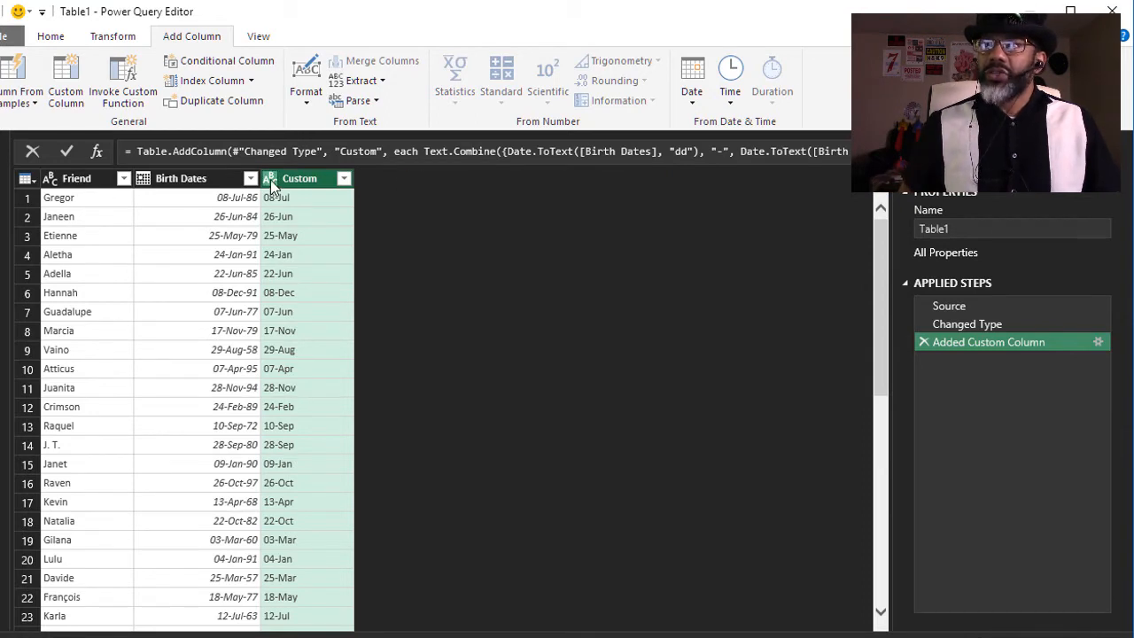
# Set the Custom column's data type to Date, giving 2018 birthdays
pyautogui.click(270, 178)
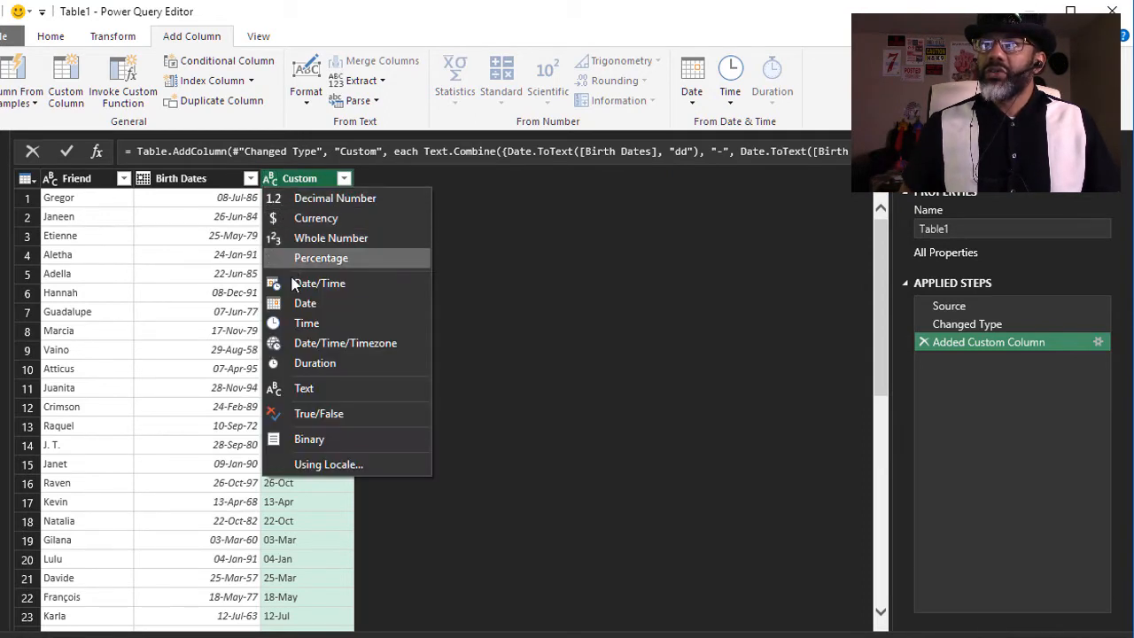
pyautogui.click(305, 303)
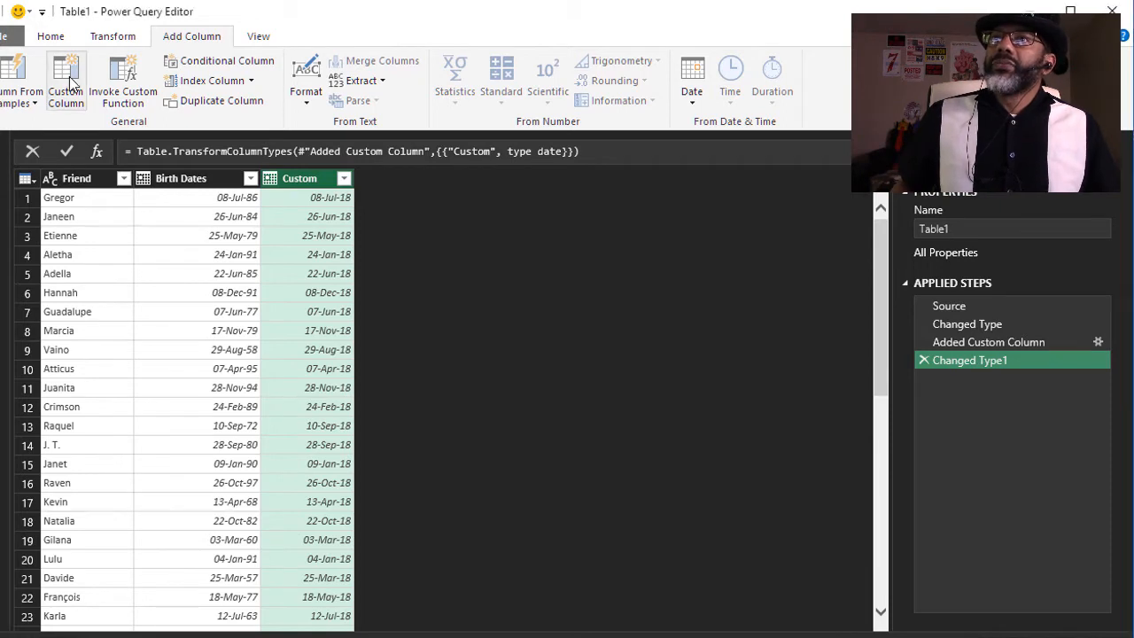
# Add a Today custom column with formula =DateTime.Date(DateTime.LocalNow())
pyautogui.click(66, 80)
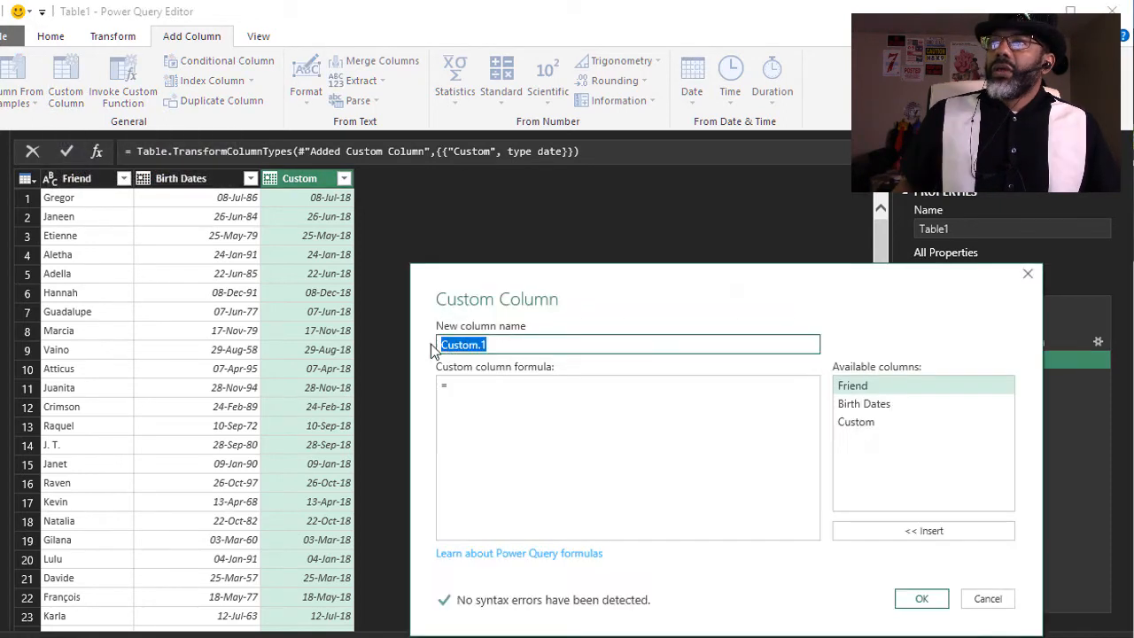
pyautogui.write('Today')
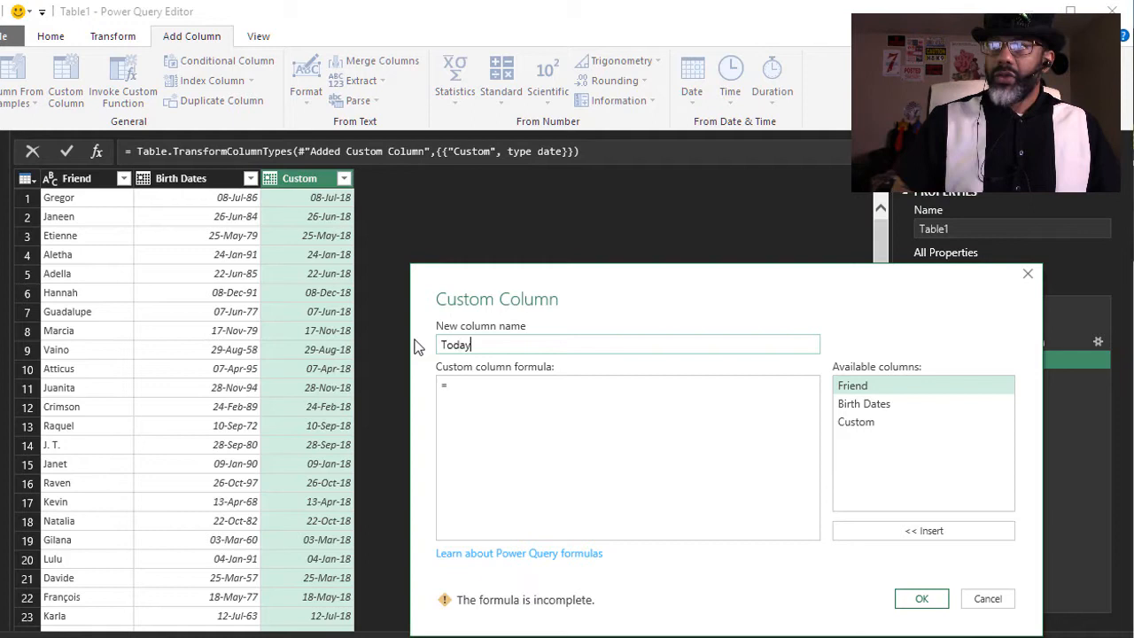
pyautogui.write('DateTime.')
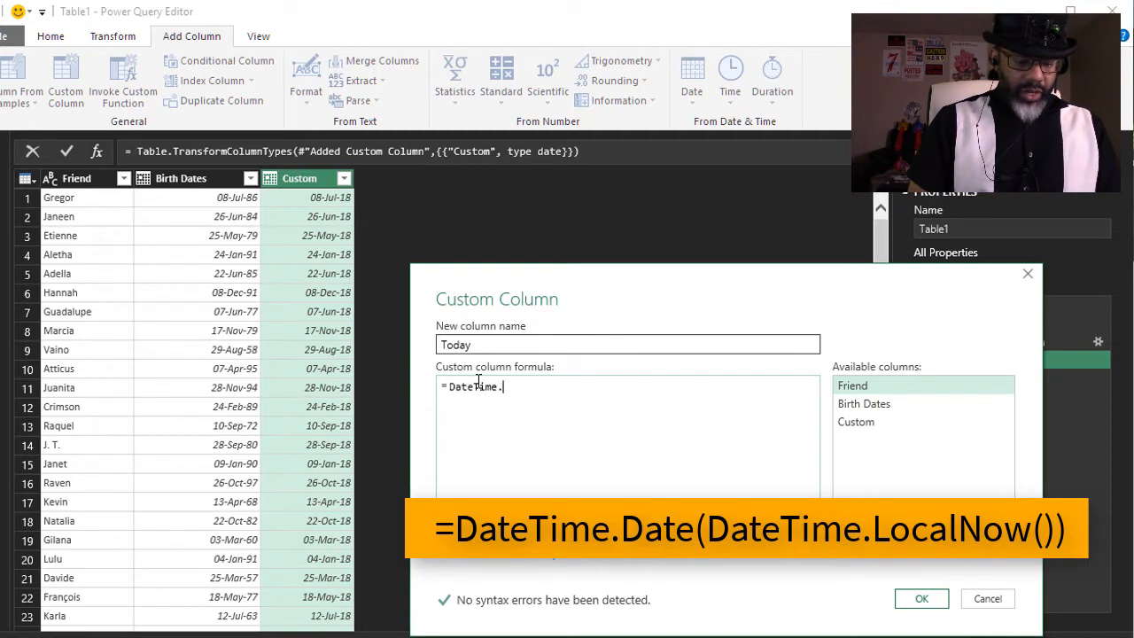
pyautogui.write('Date(')
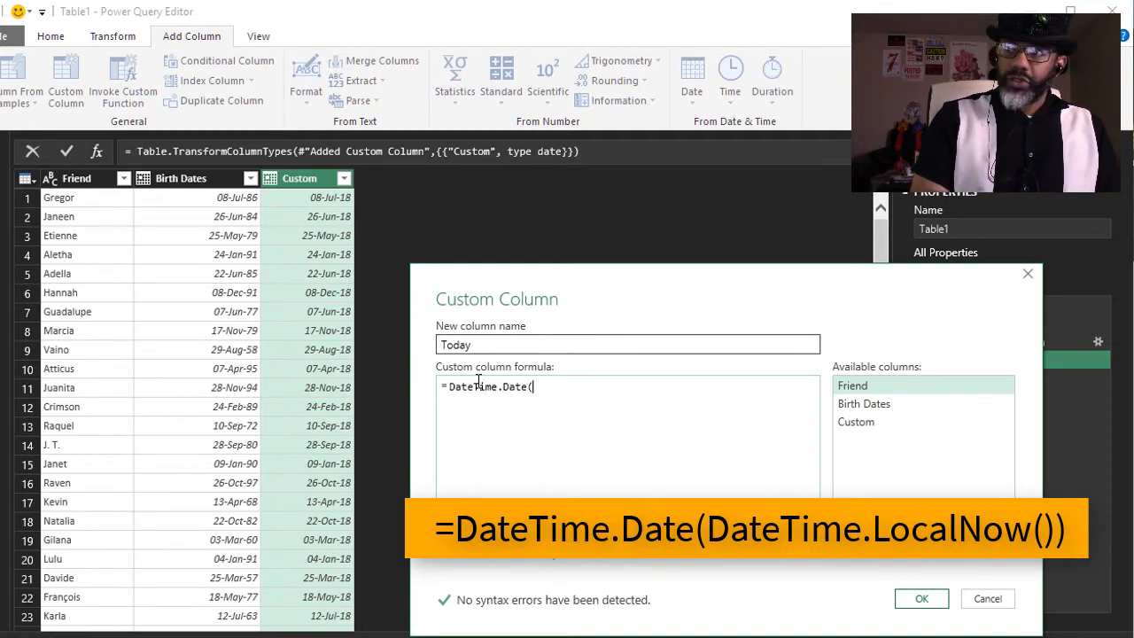
pyautogui.write('DateTime.LocalNow(')
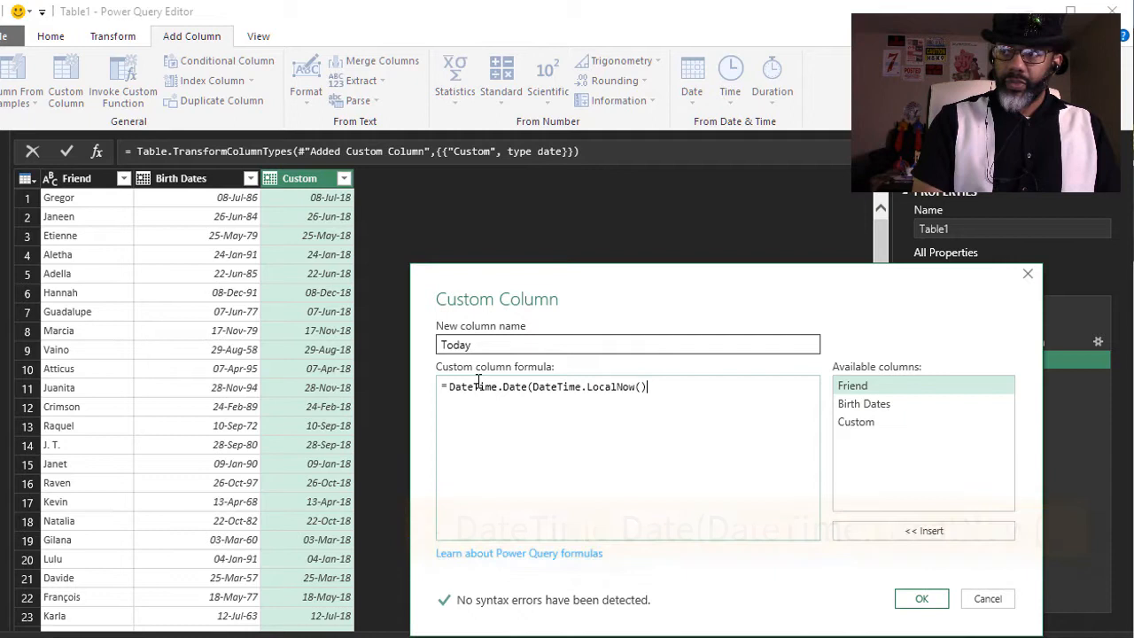
pyautogui.click(922, 598)
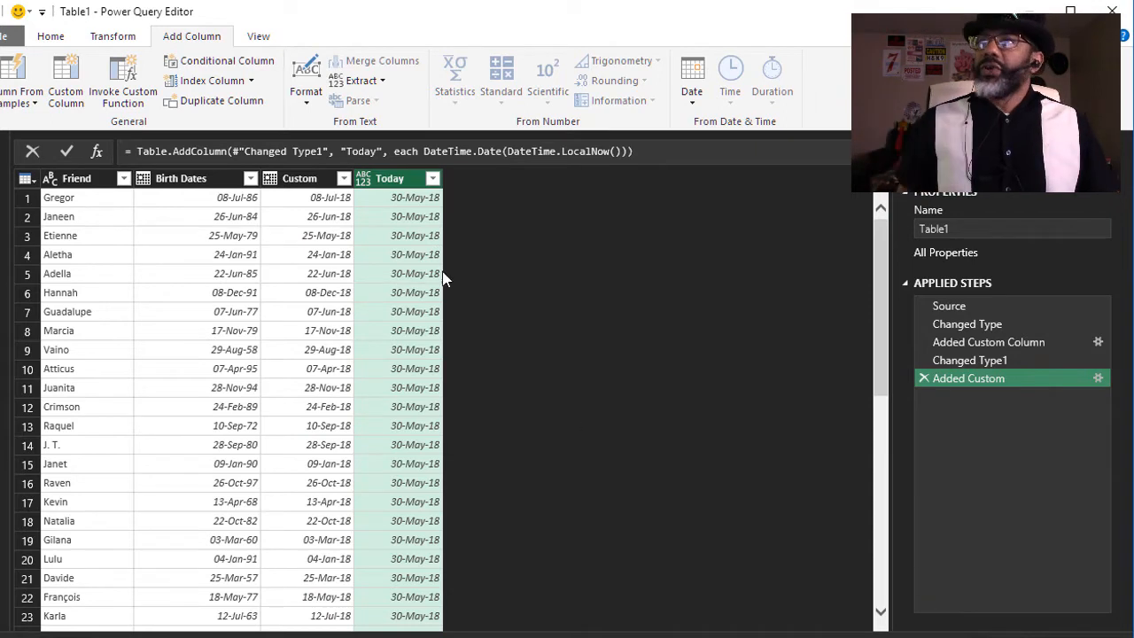
# Add a Diff custom column with formula [Custom]-[Today]
pyautogui.click(64, 85)
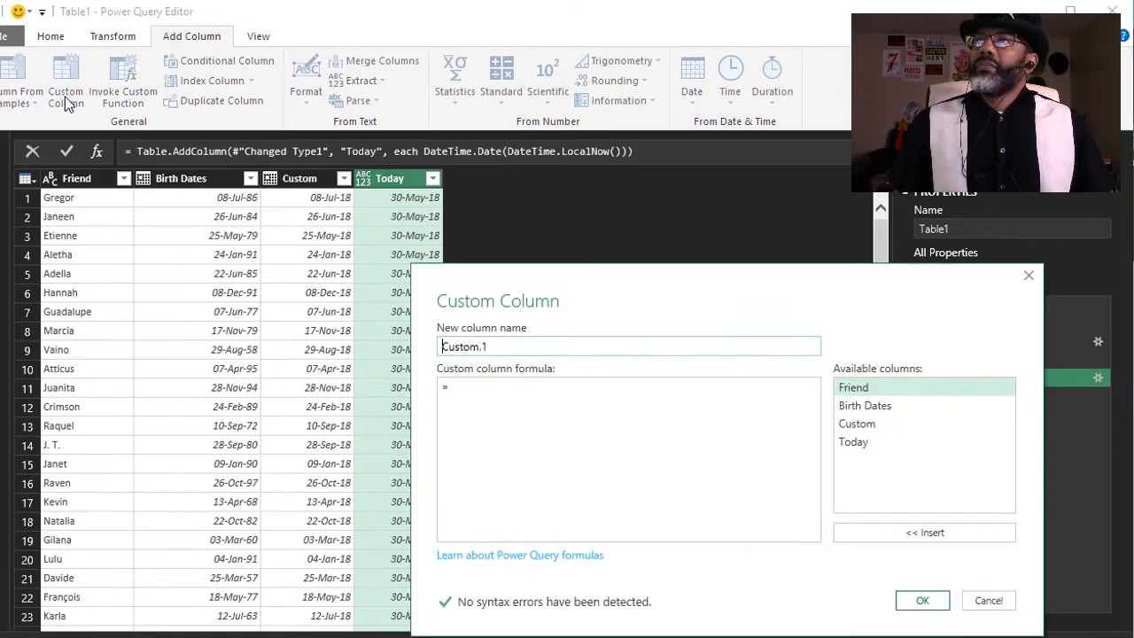
pyautogui.write('Diff')
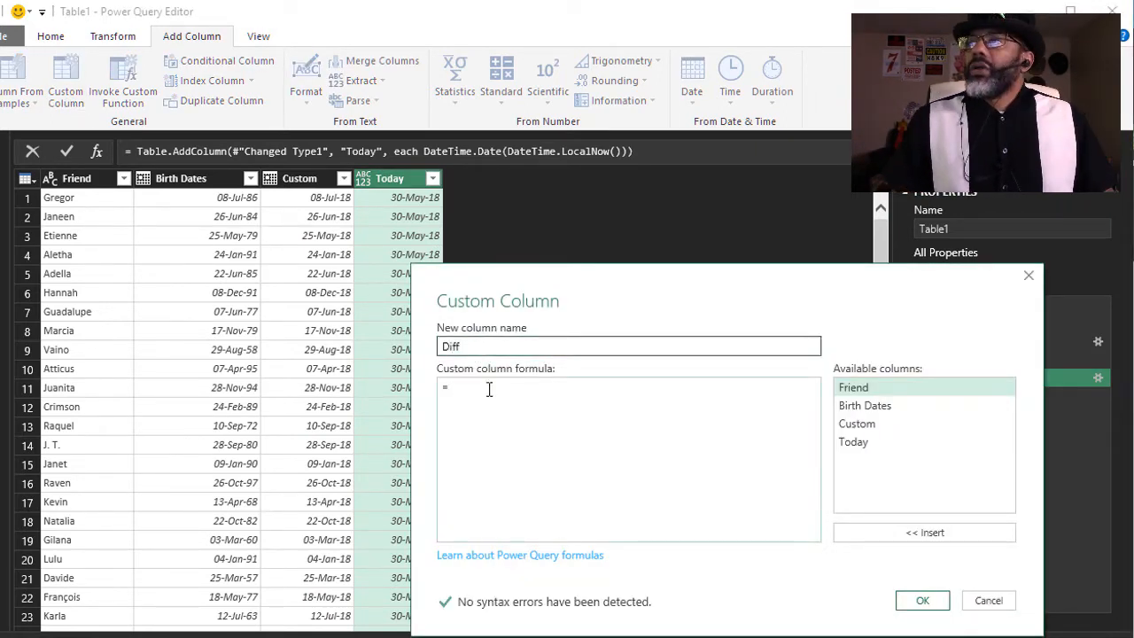
pyautogui.doubleClick(857, 423)
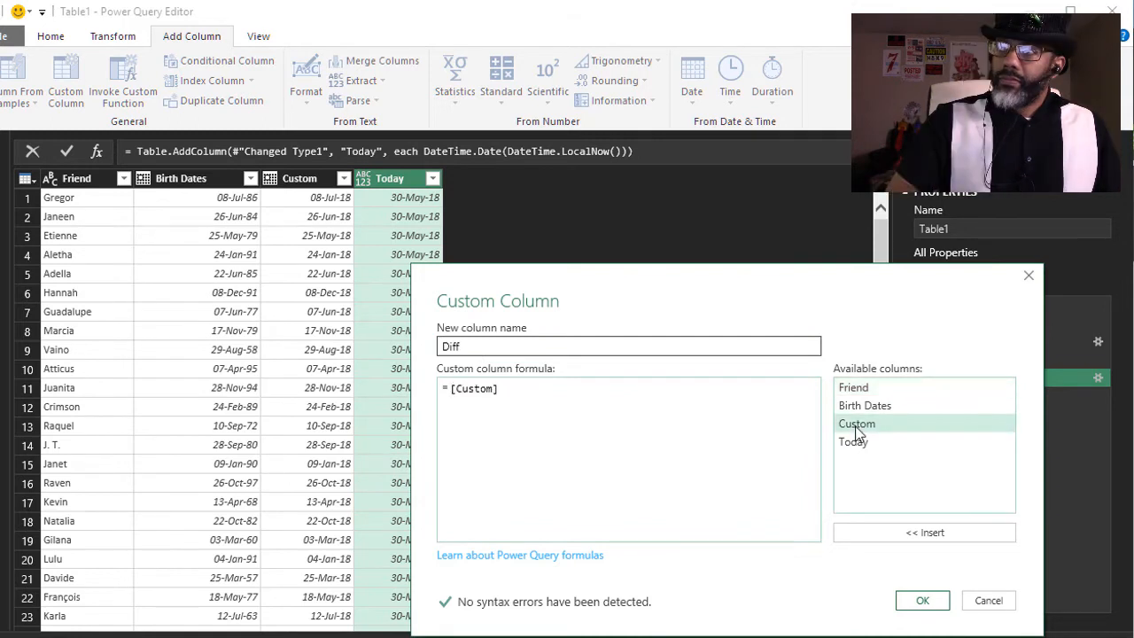
pyautogui.write('-')
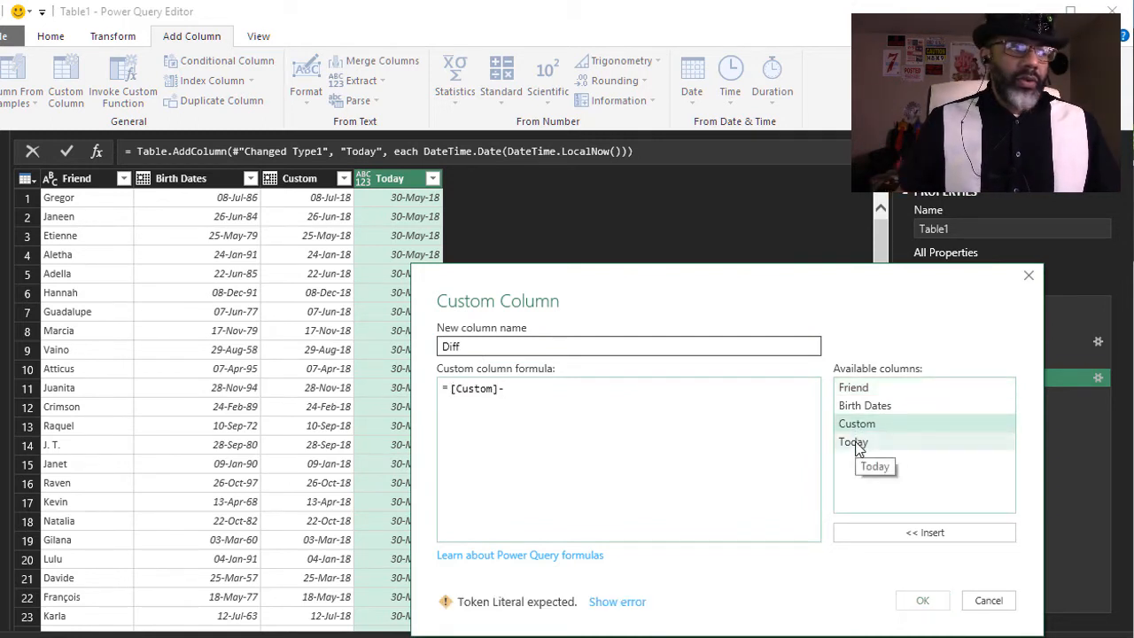
pyautogui.doubleClick(853, 441)
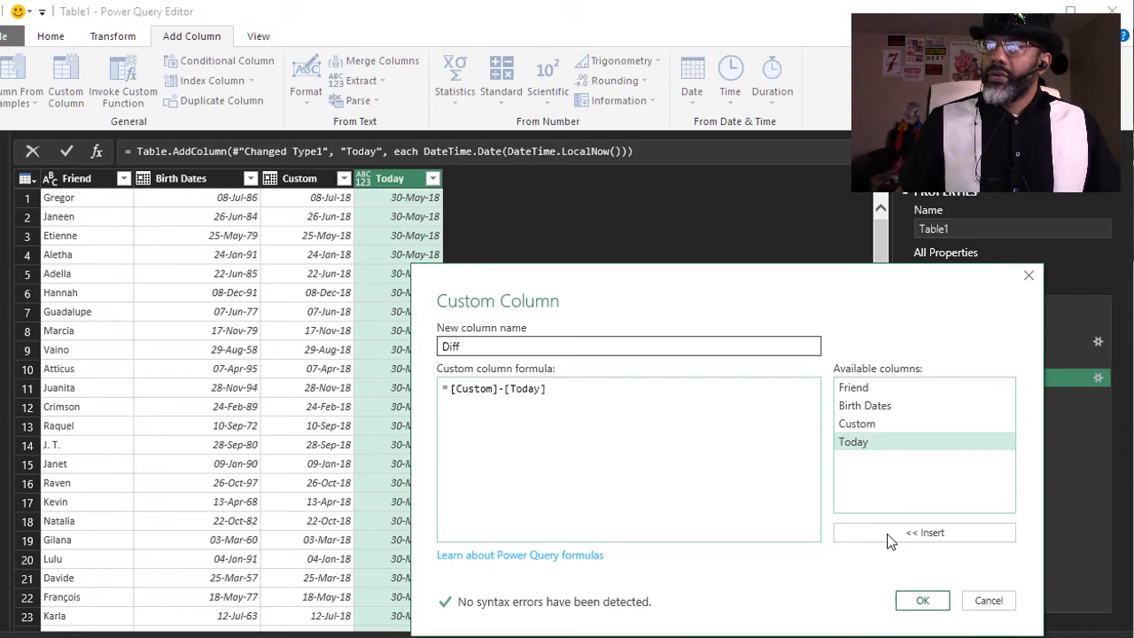
pyautogui.click(922, 600)
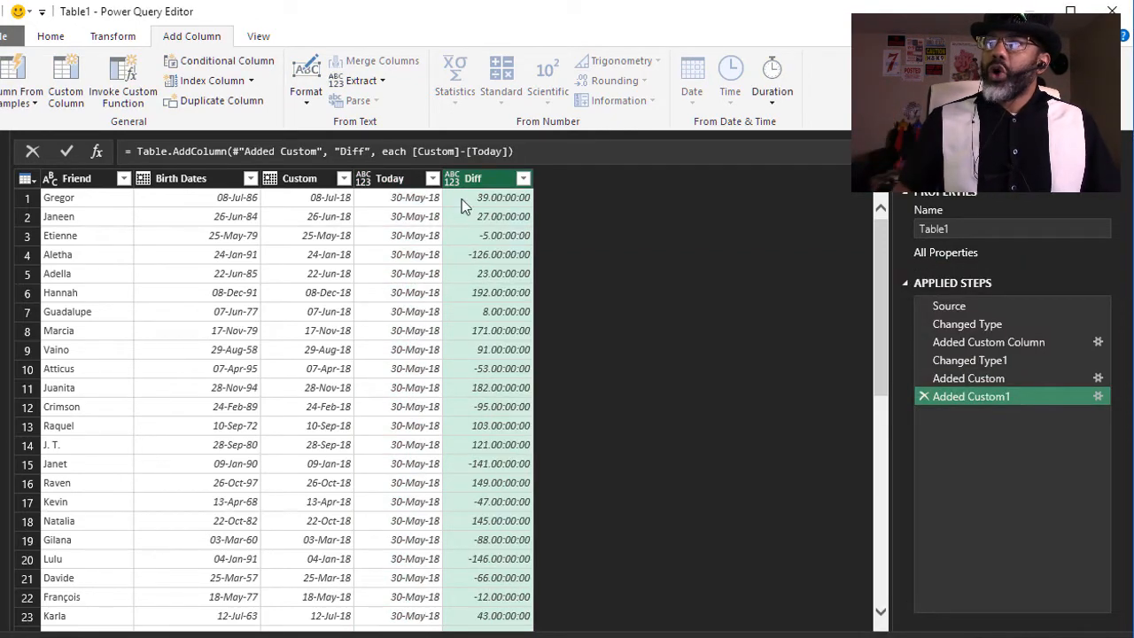
# Change the Diff column's data type to Whole Number
pyautogui.click(454, 178)
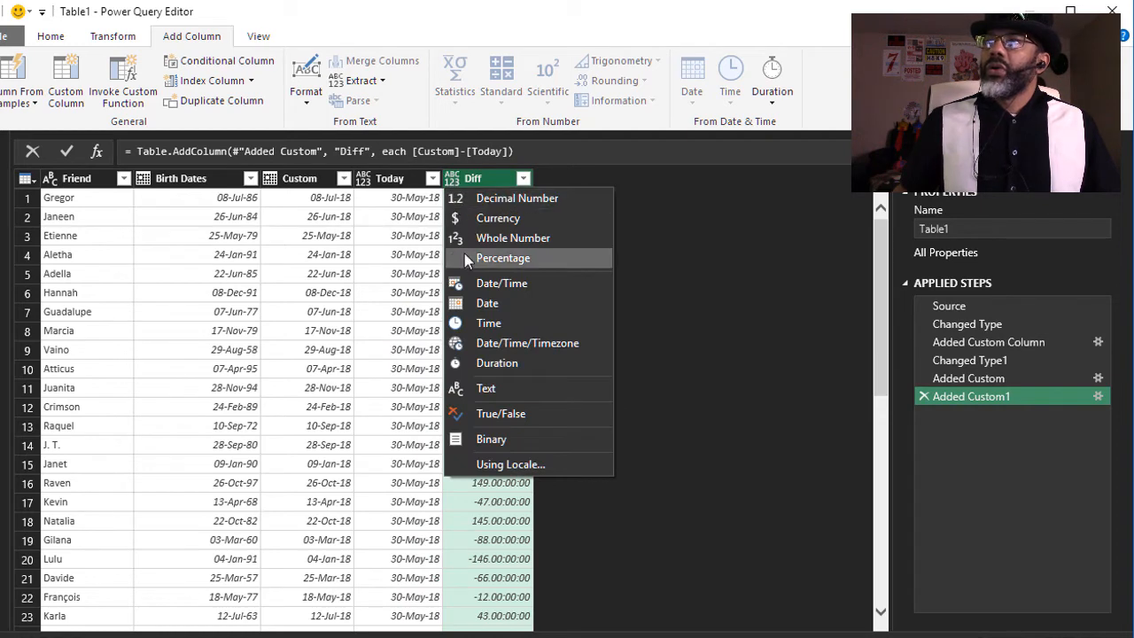
pyautogui.click(513, 238)
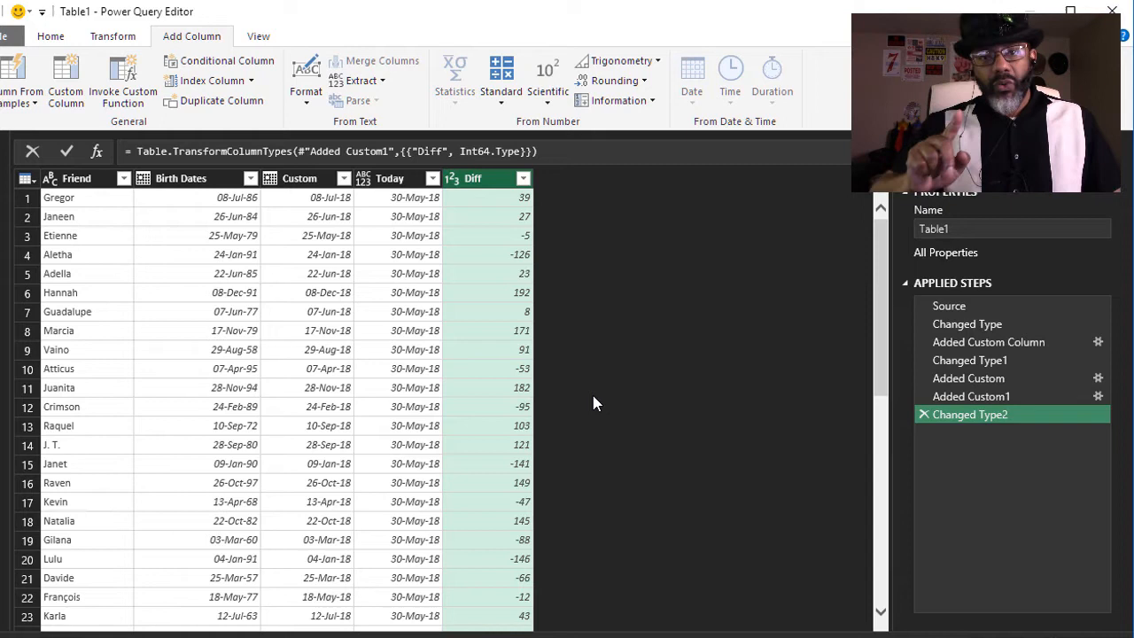
pyautogui.moveTo(66, 84)
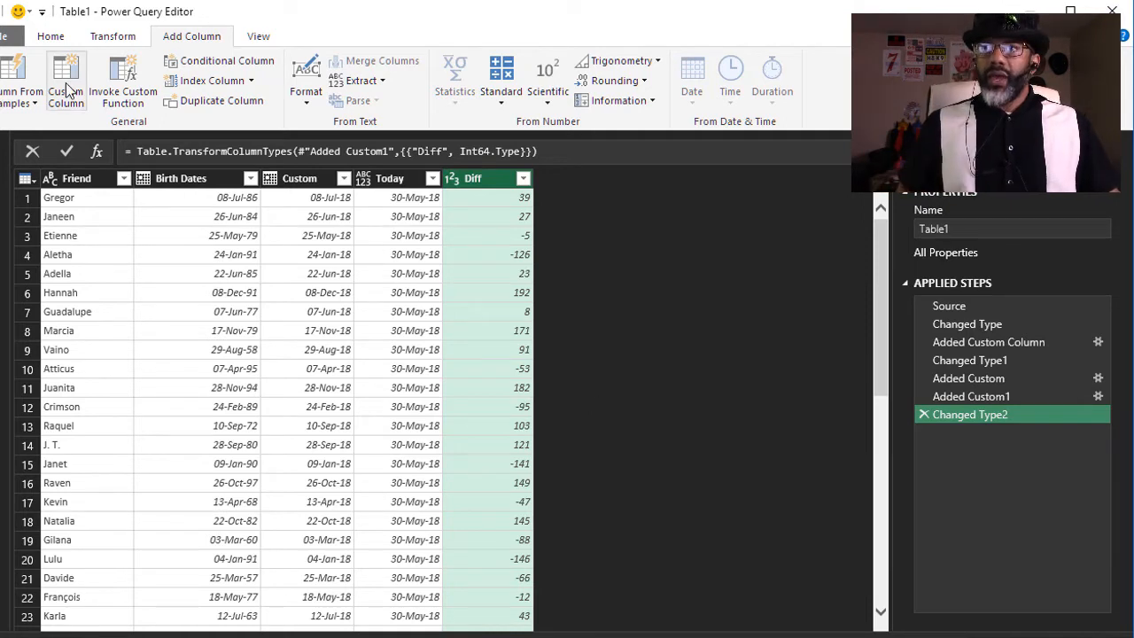
# Add a Next BDay column: if [Diff] < 0 then Date.AddYears([Custom],1) else [Custom]
pyautogui.click(66, 79)
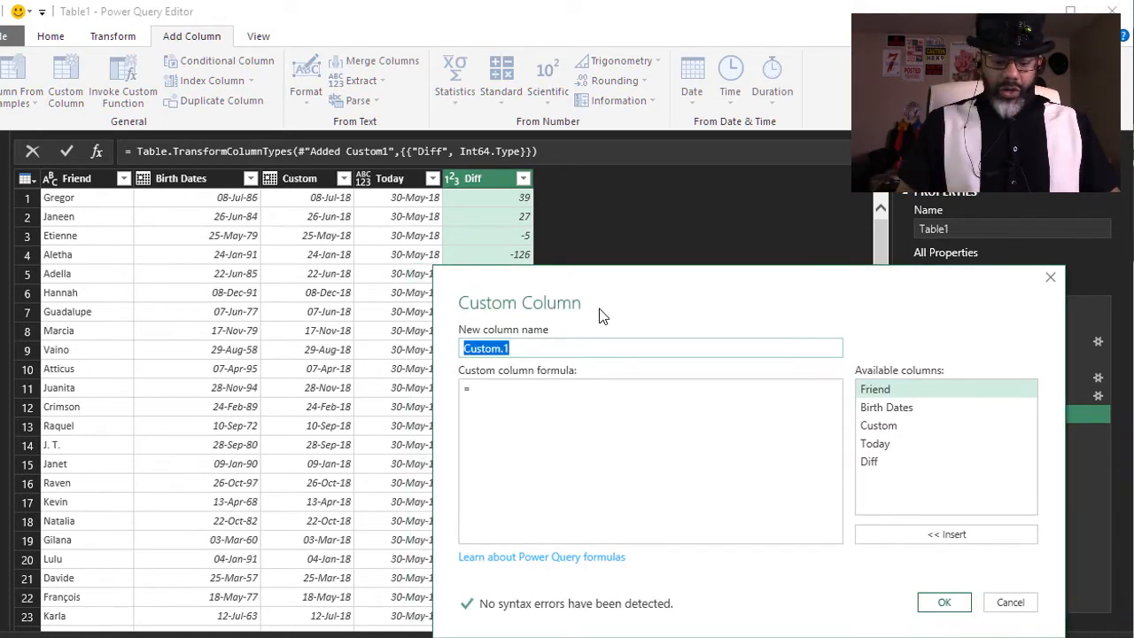
pyautogui.write('Next')
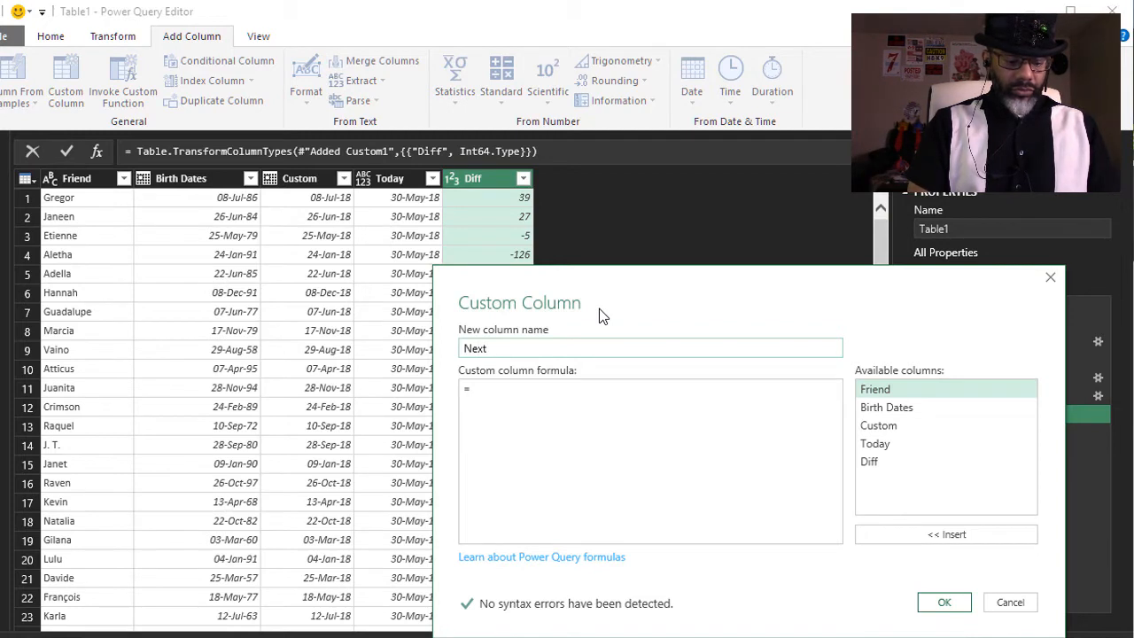
pyautogui.write('BDay')
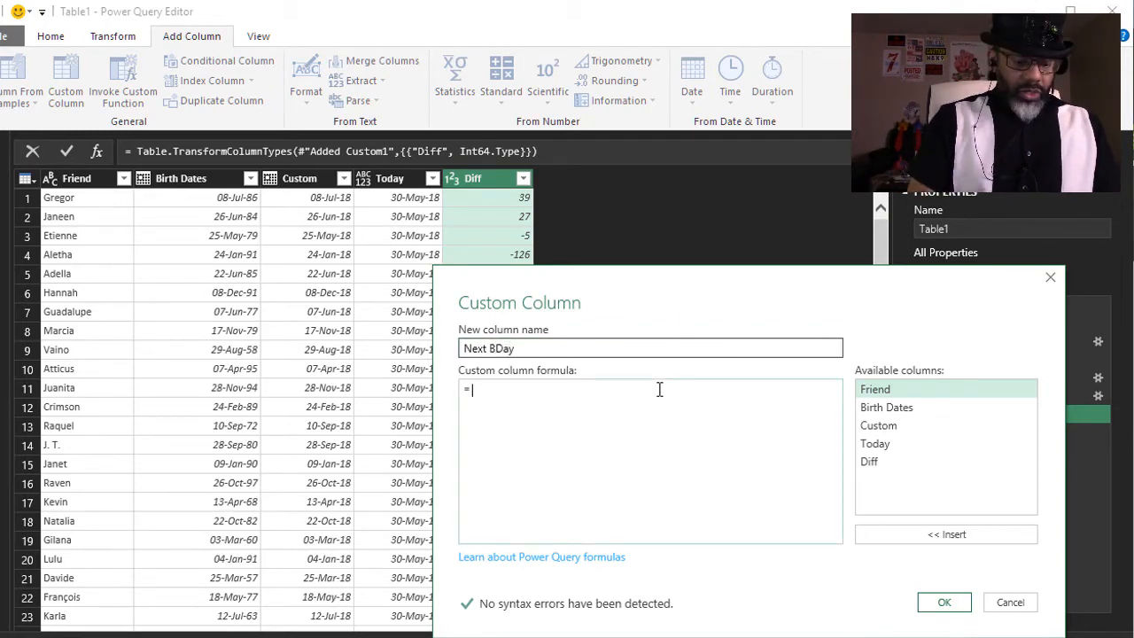
pyautogui.write('if [Diff] <0')
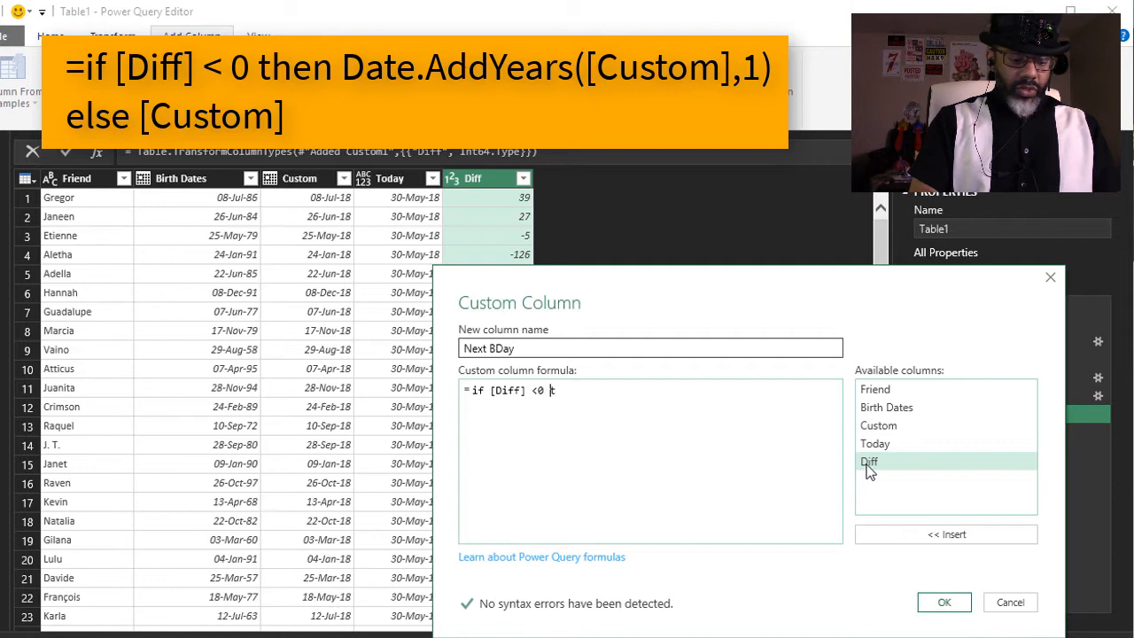
pyautogui.write('then Date.AddYears([Custom],')
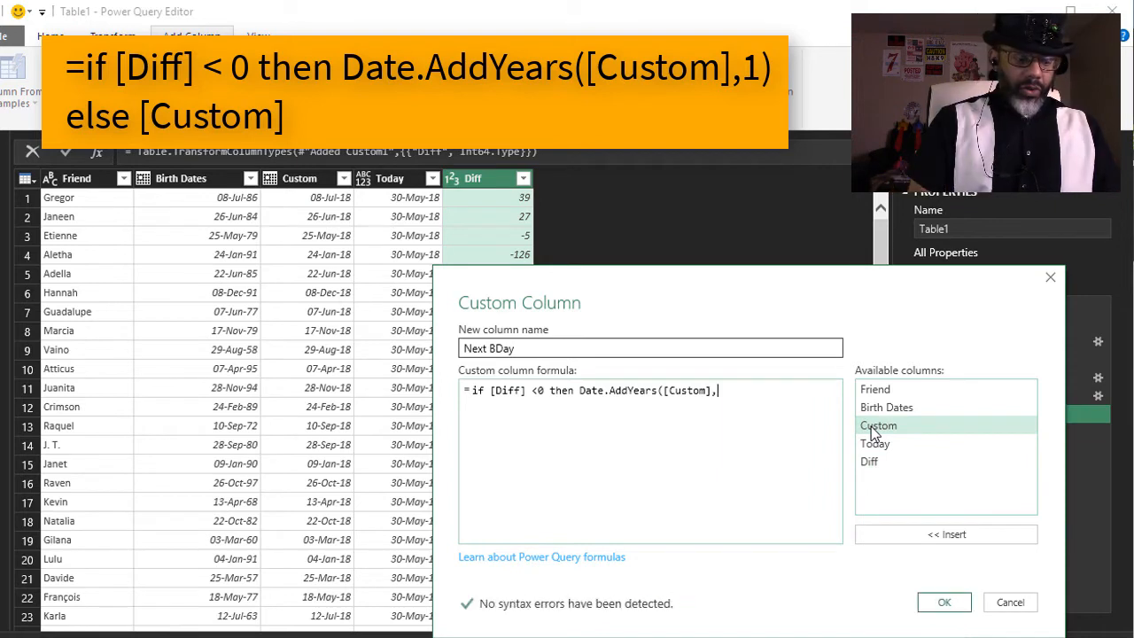
pyautogui.write('1)')
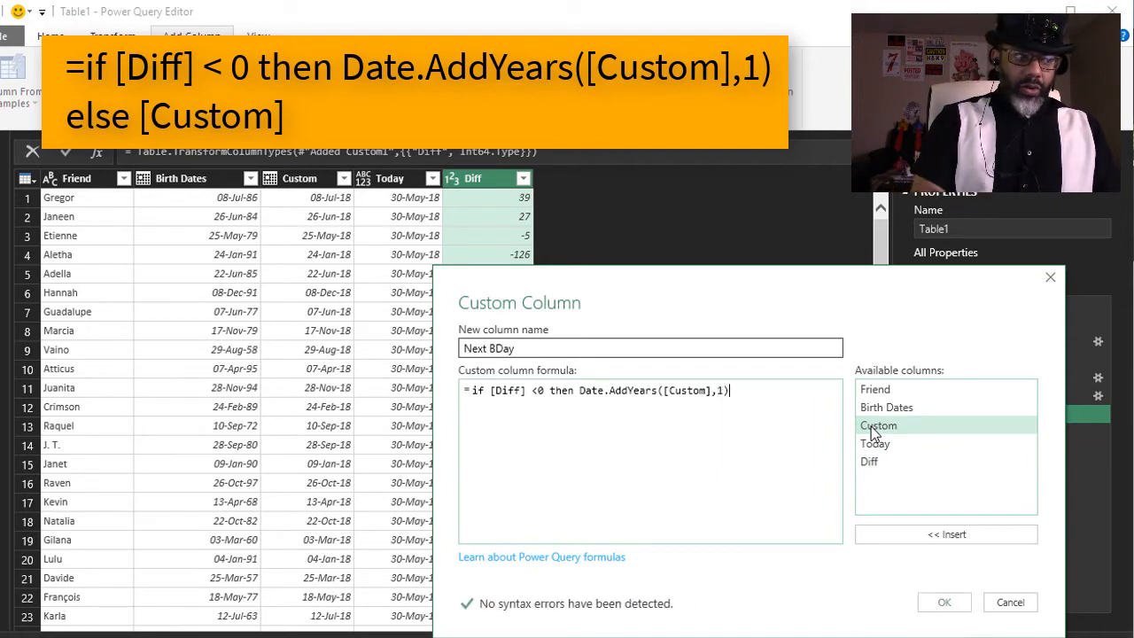
pyautogui.write('else [Custom')
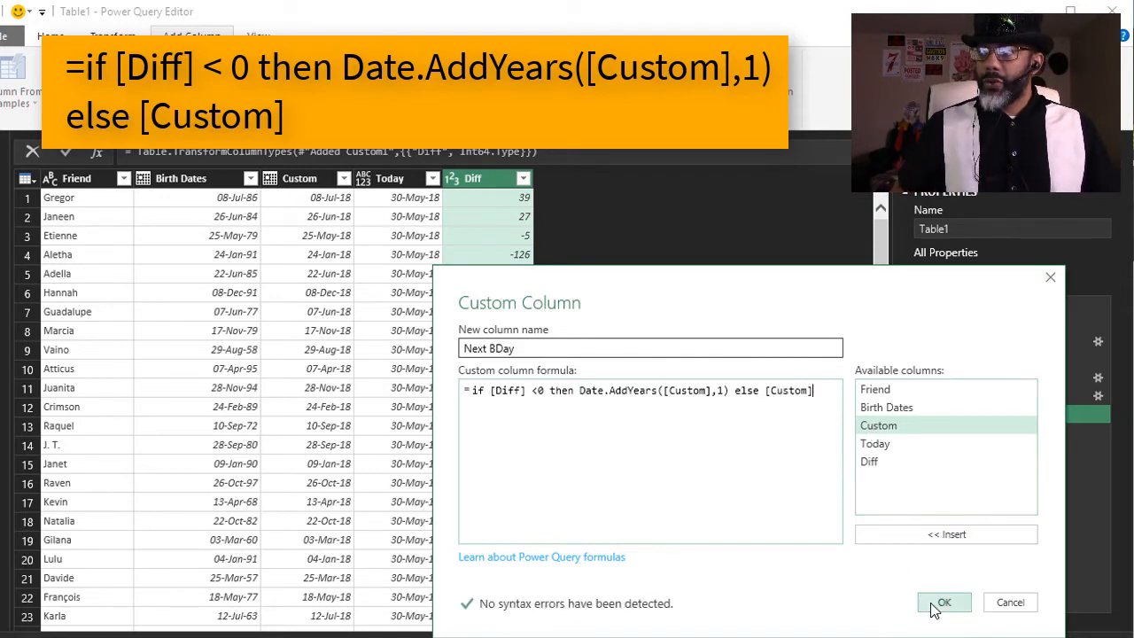
pyautogui.click(944, 602)
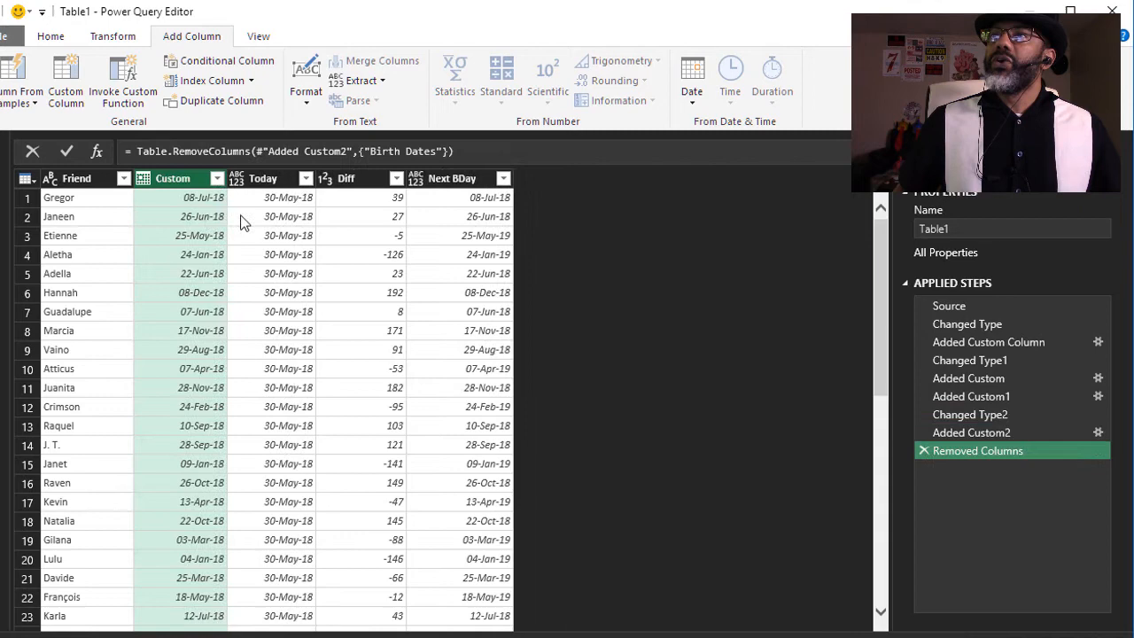
# Remove the Custom column from the query
pyautogui.rightClick(173, 178)
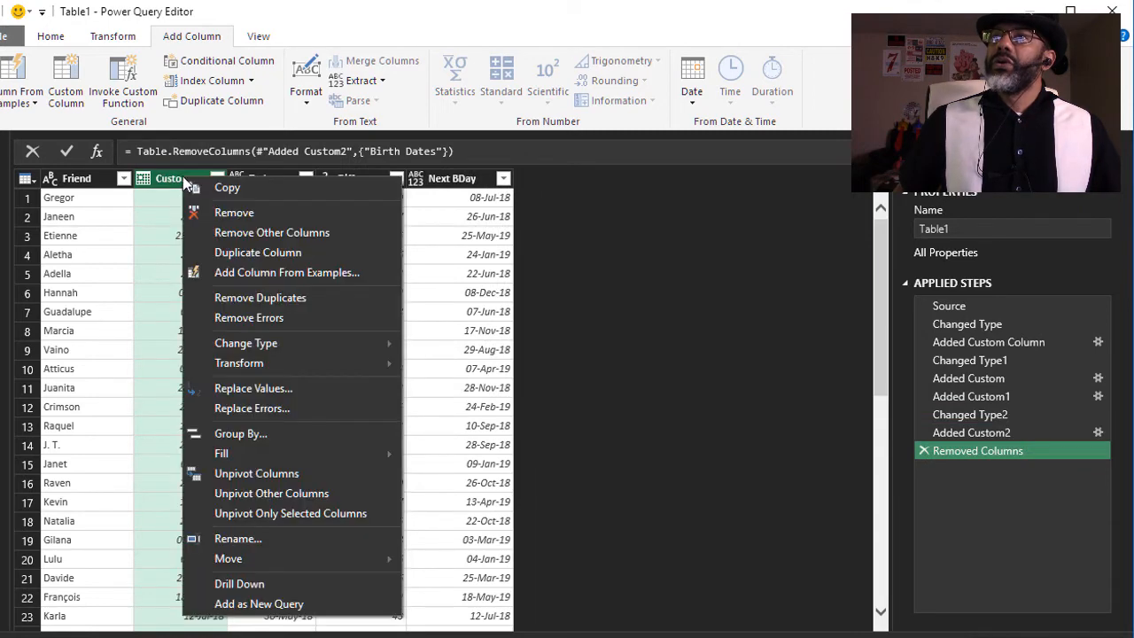
pyautogui.click(234, 211)
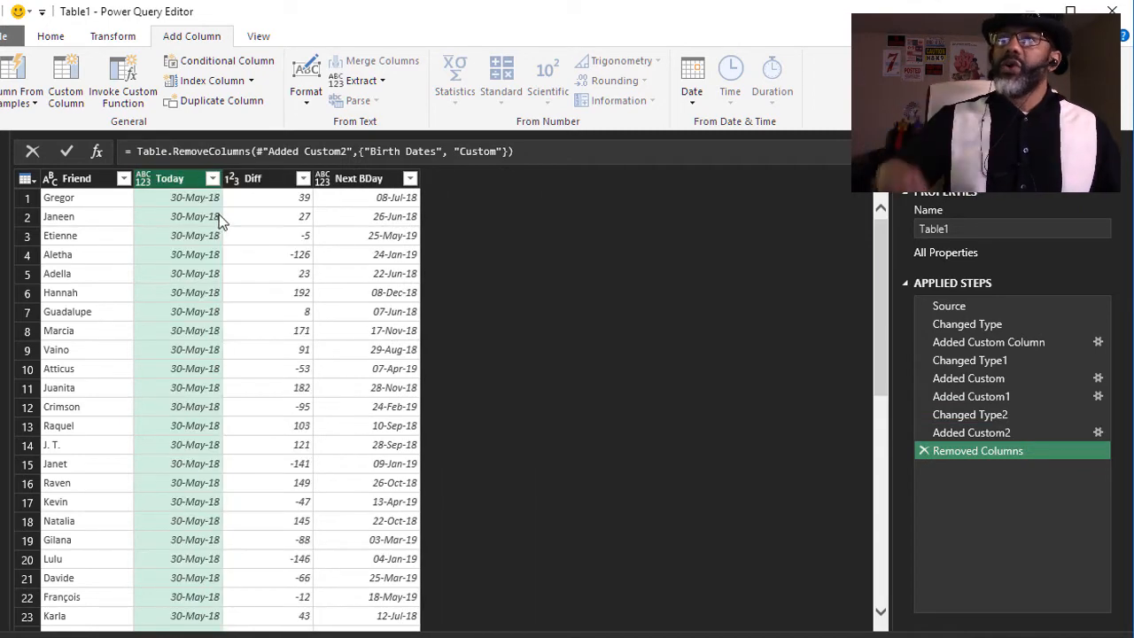
pyautogui.click(65, 79)
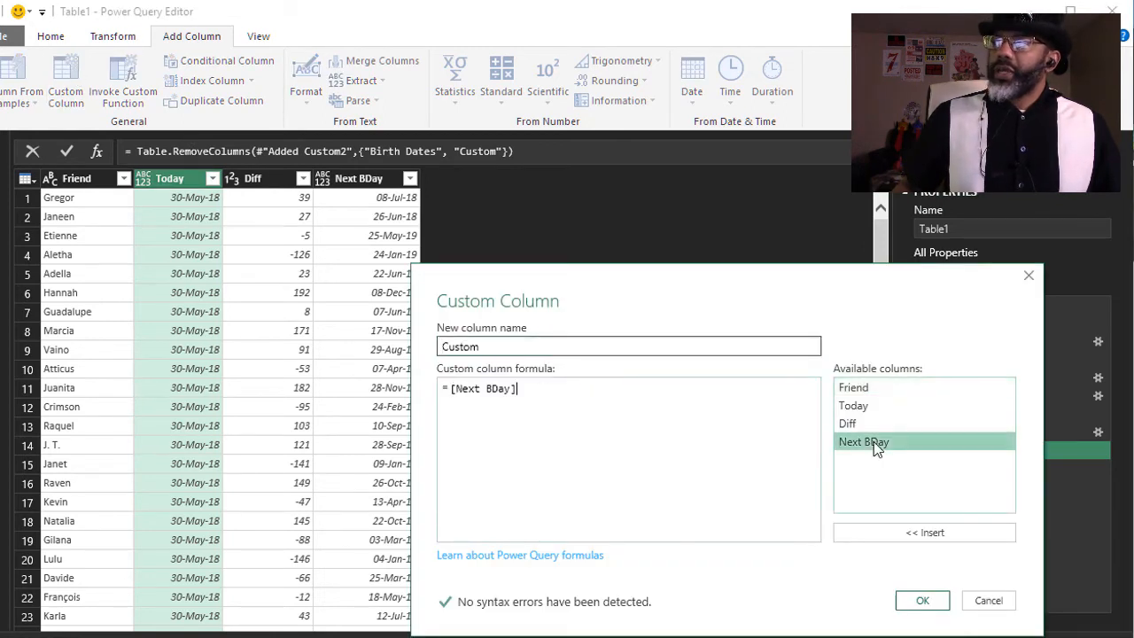
# Add a [Next BDay]-[Today] custom column and make it Whole Number
pyautogui.write('-[Today')
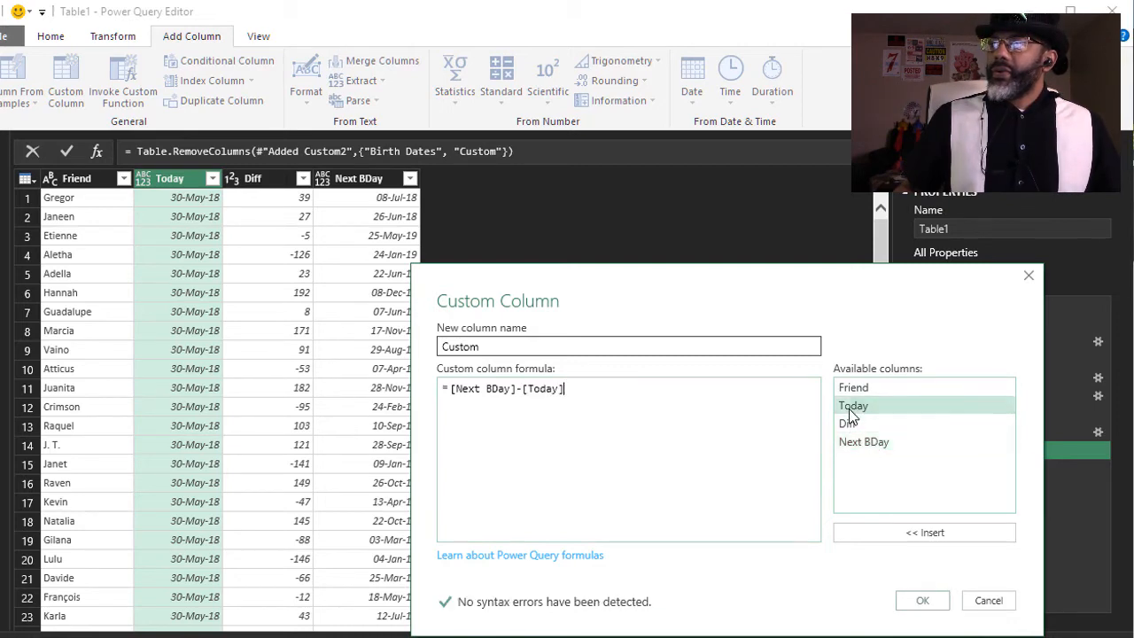
pyautogui.click(922, 600)
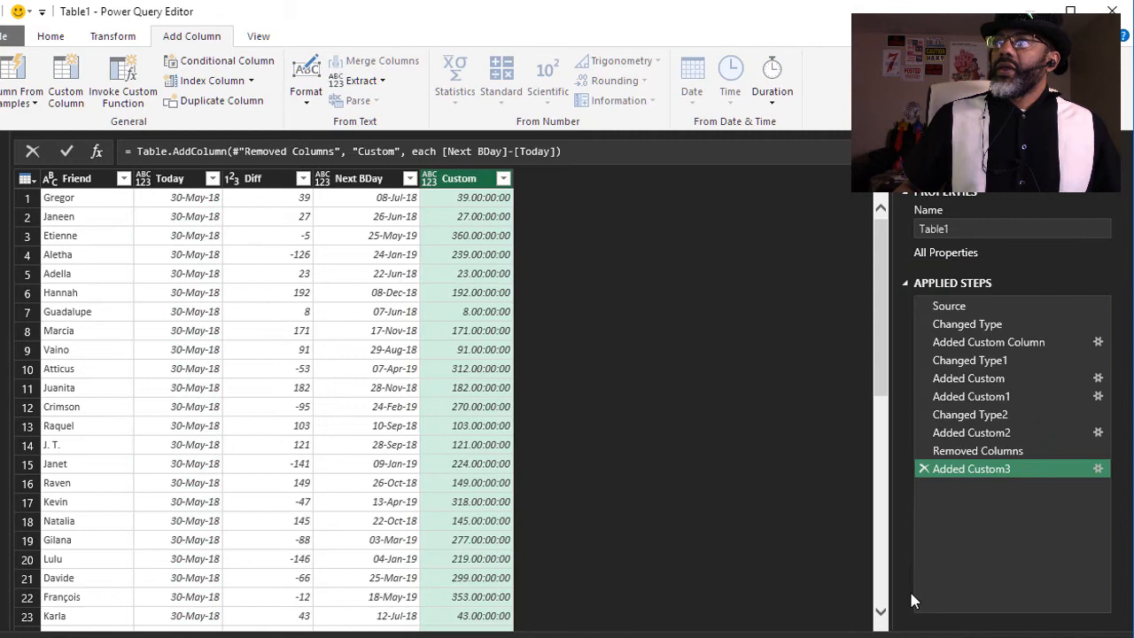
pyautogui.click(429, 178)
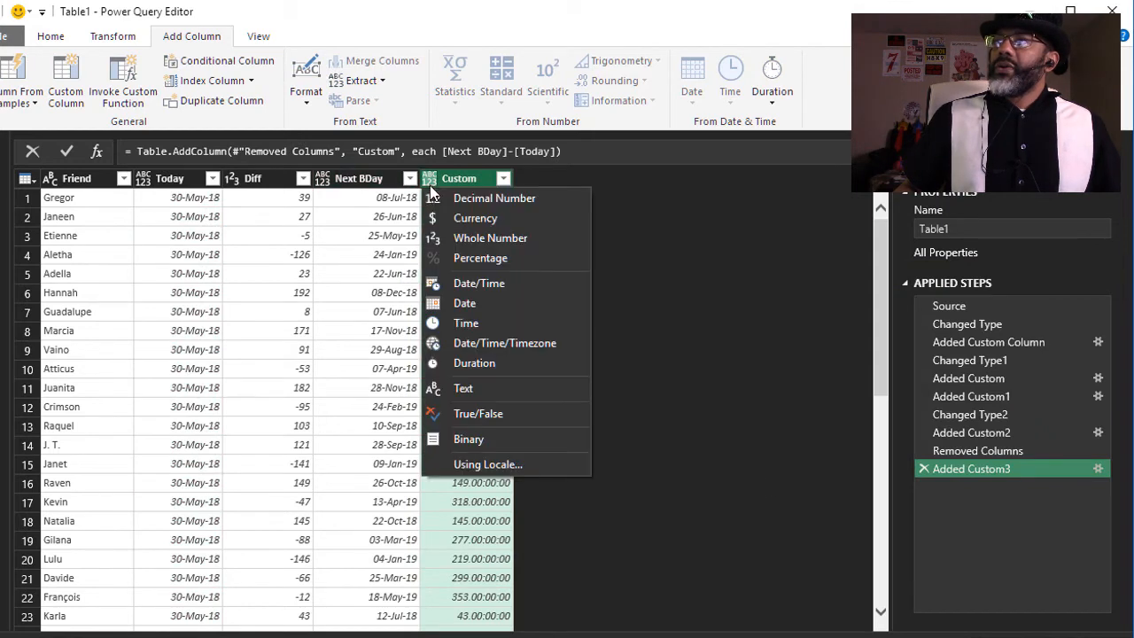
pyautogui.click(490, 237)
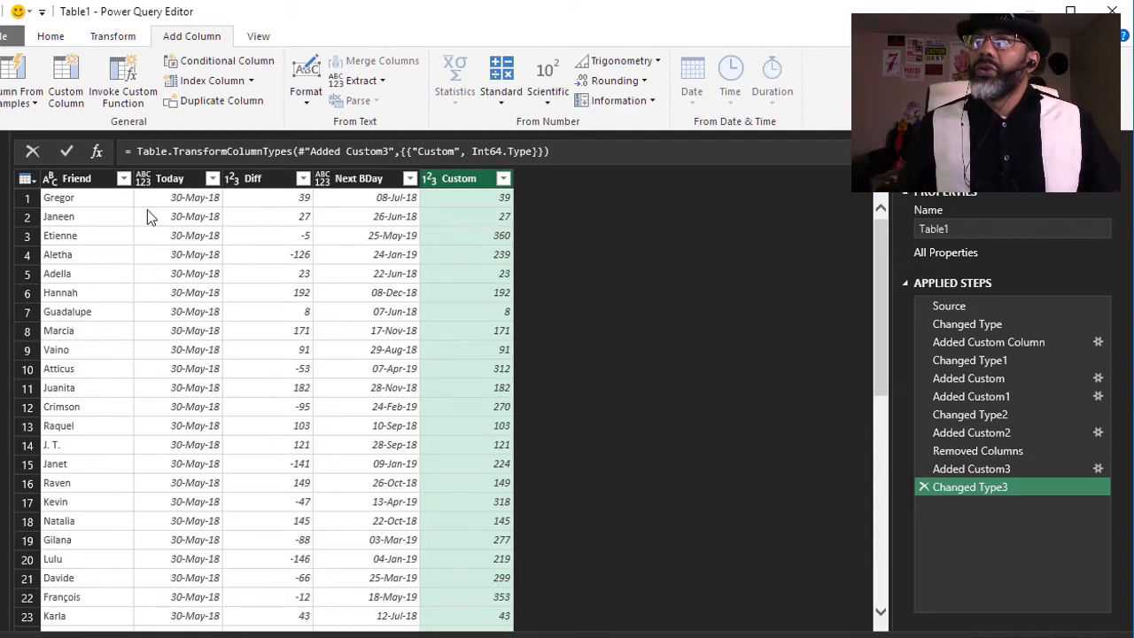
# Remove the Today and Diff columns, leaving Friend, Next BDay and Custom
pyautogui.rightClick(168, 178)
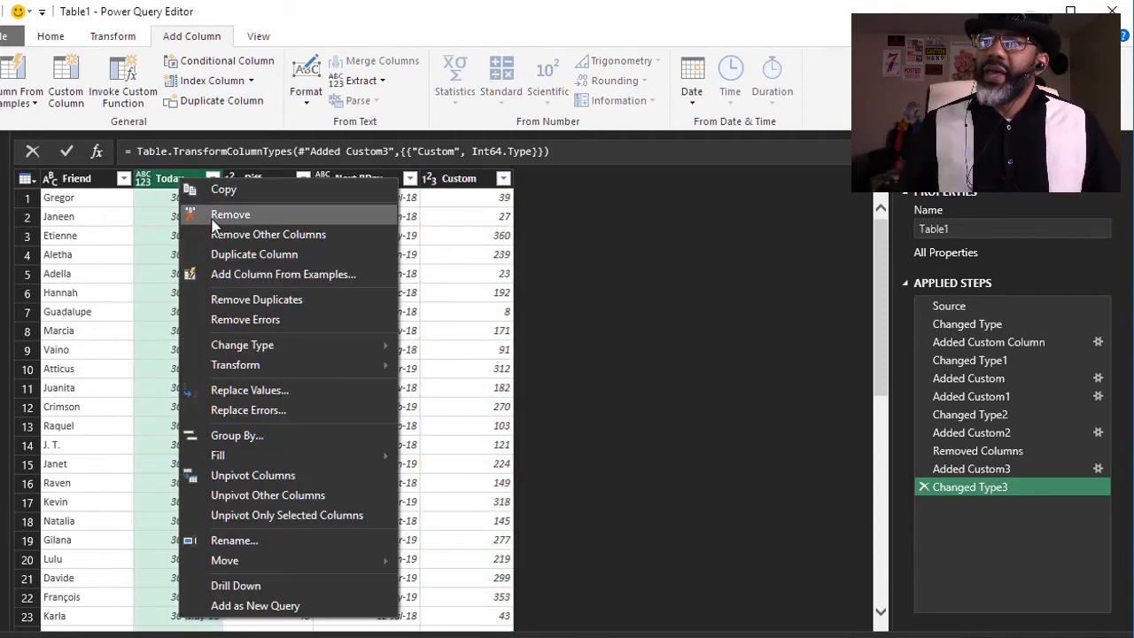
pyautogui.click(229, 213)
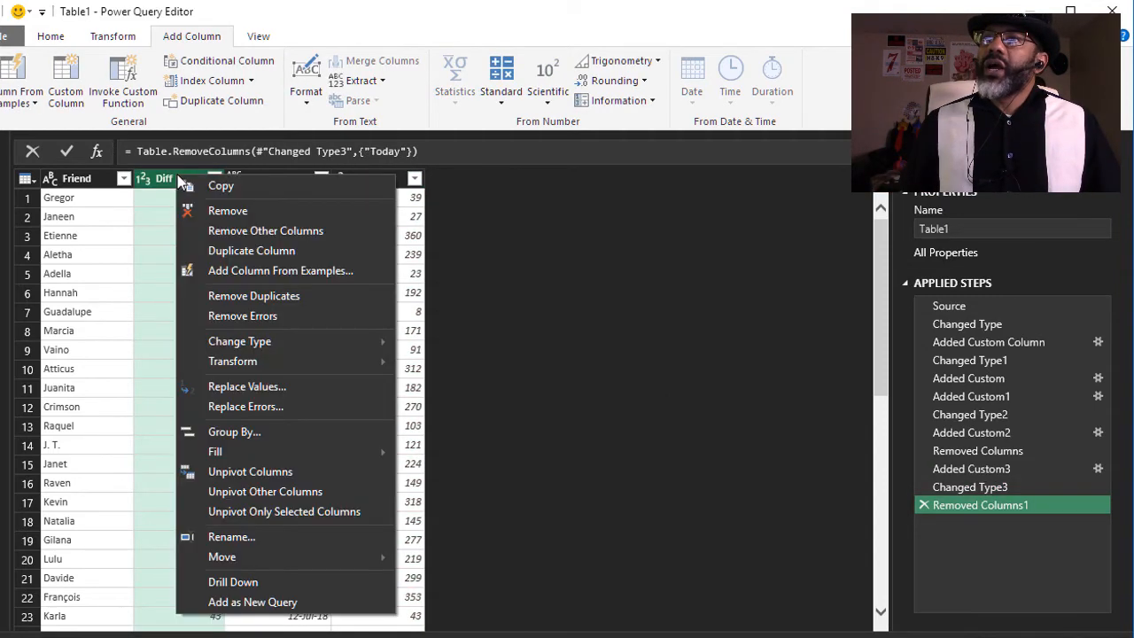
pyautogui.click(227, 210)
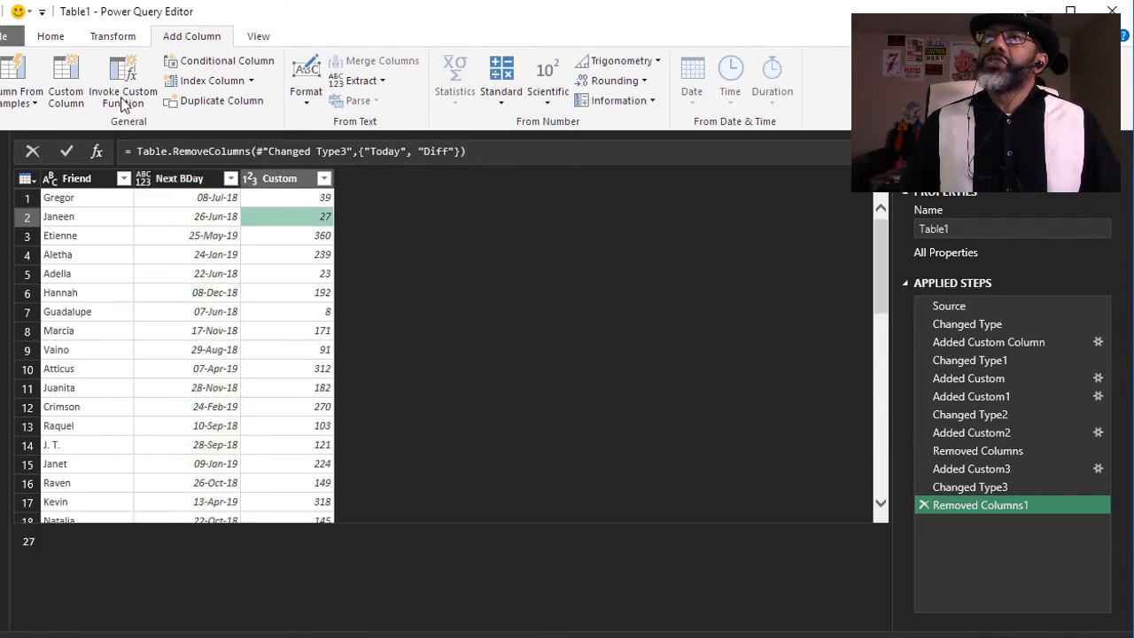
pyautogui.click(50, 36)
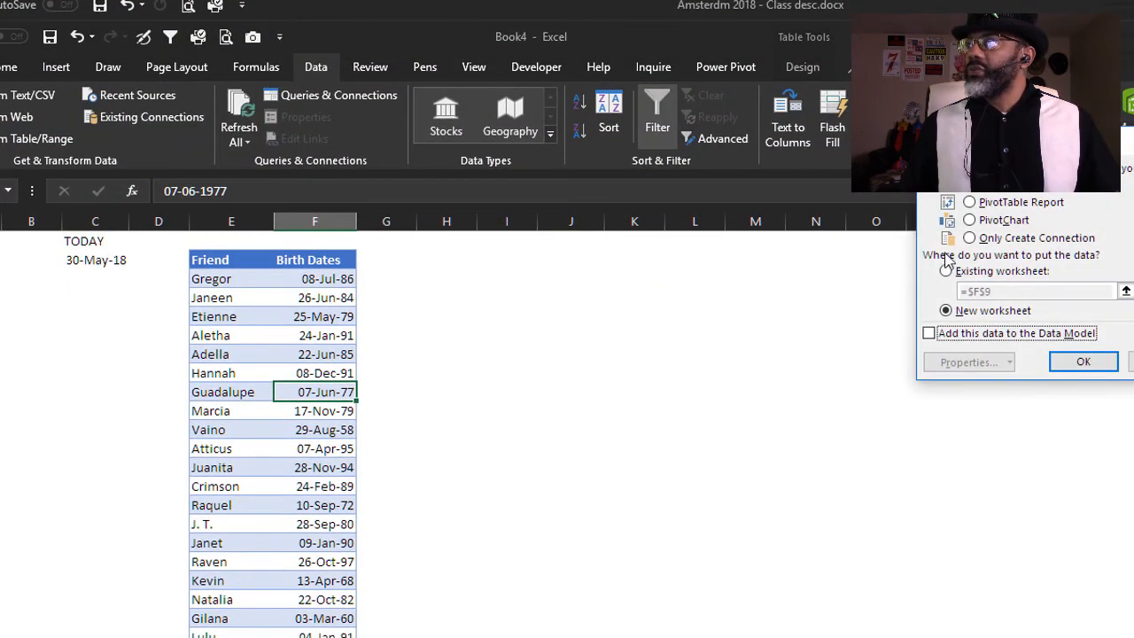
# Load the query table onto the existing worksheet at cell J2
pyautogui.click(946, 272)
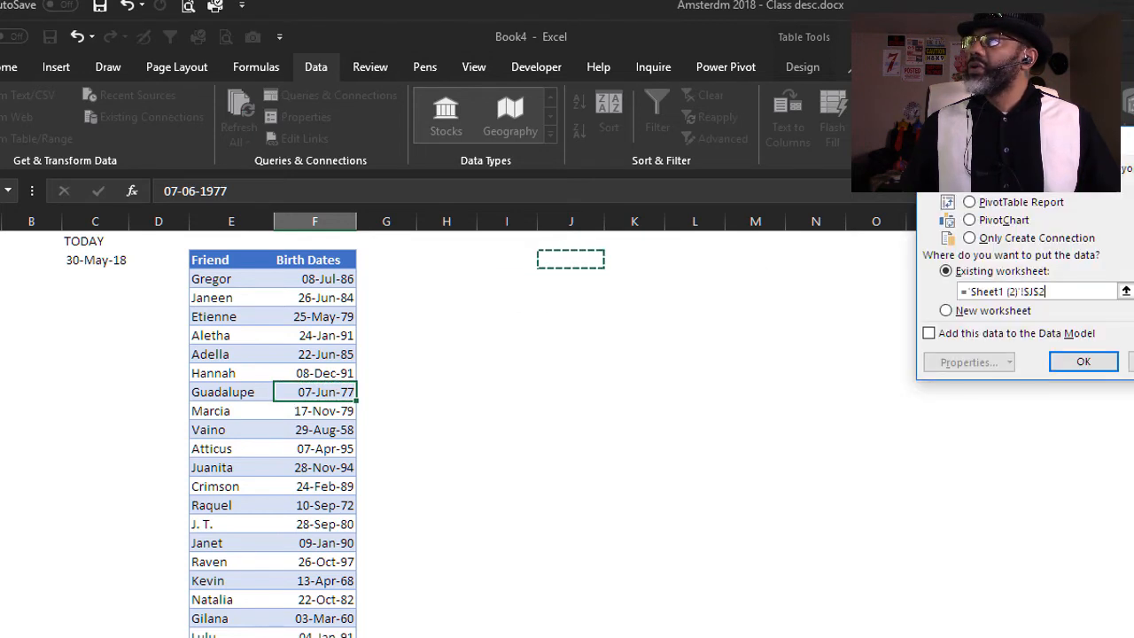
pyautogui.click(1083, 362)
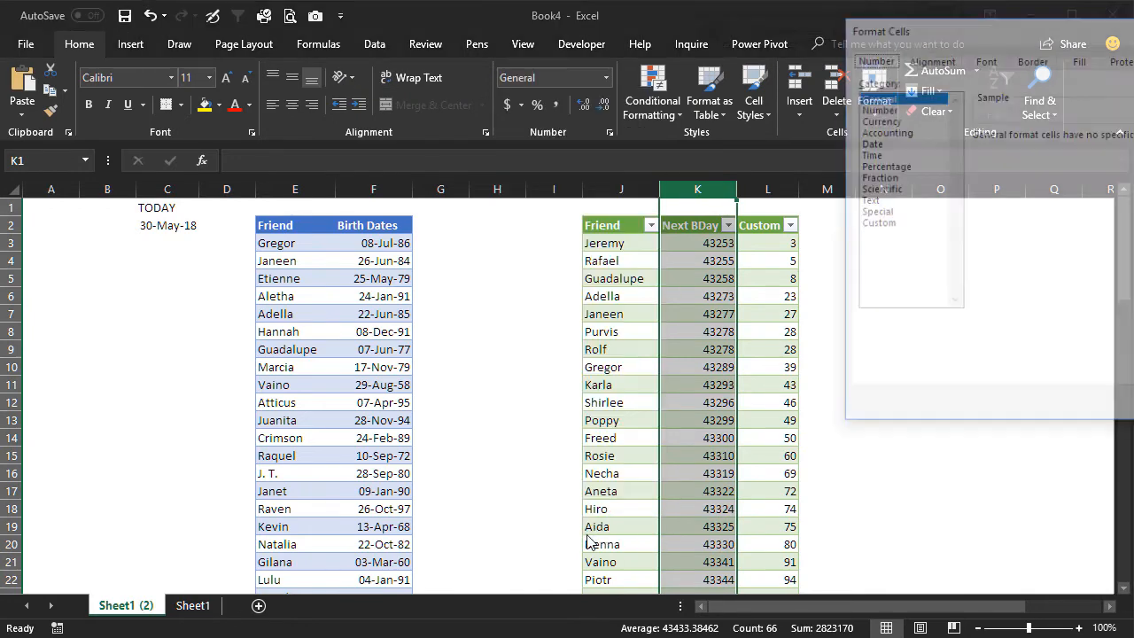
# Choose the Date category with the 14-Mar-12 style for Next BDay
pyautogui.click(584, 151)
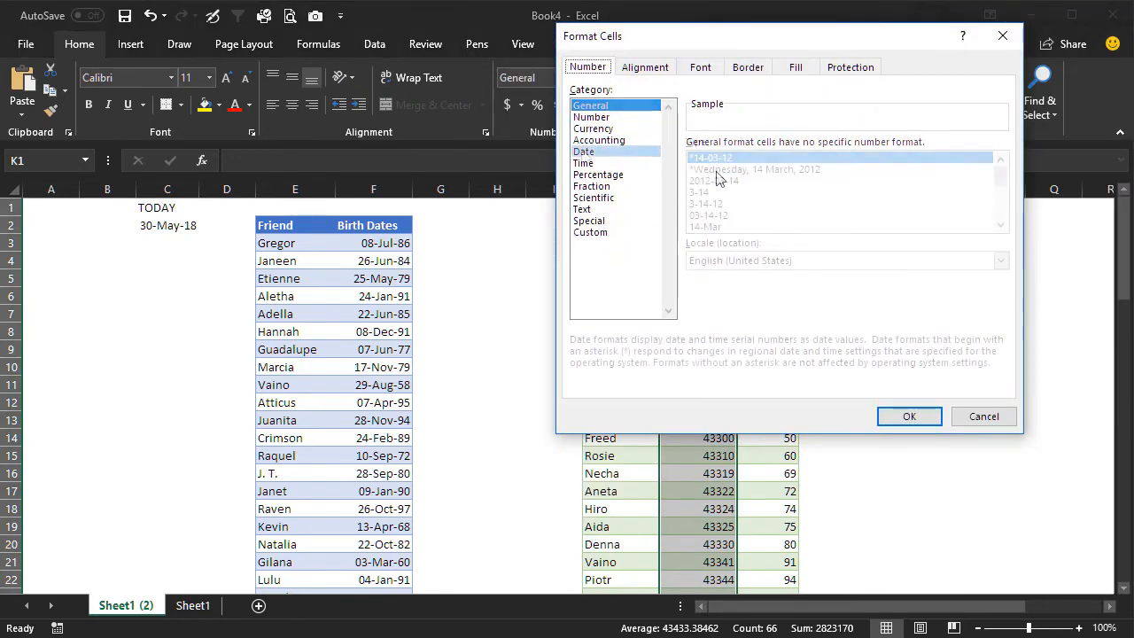
pyautogui.click(712, 226)
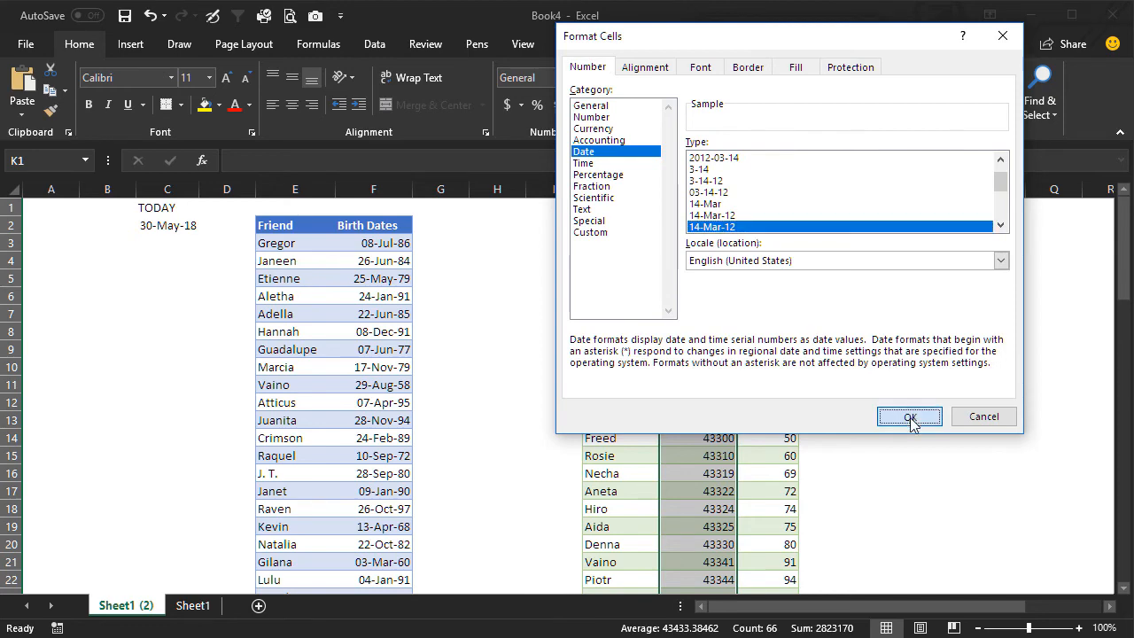